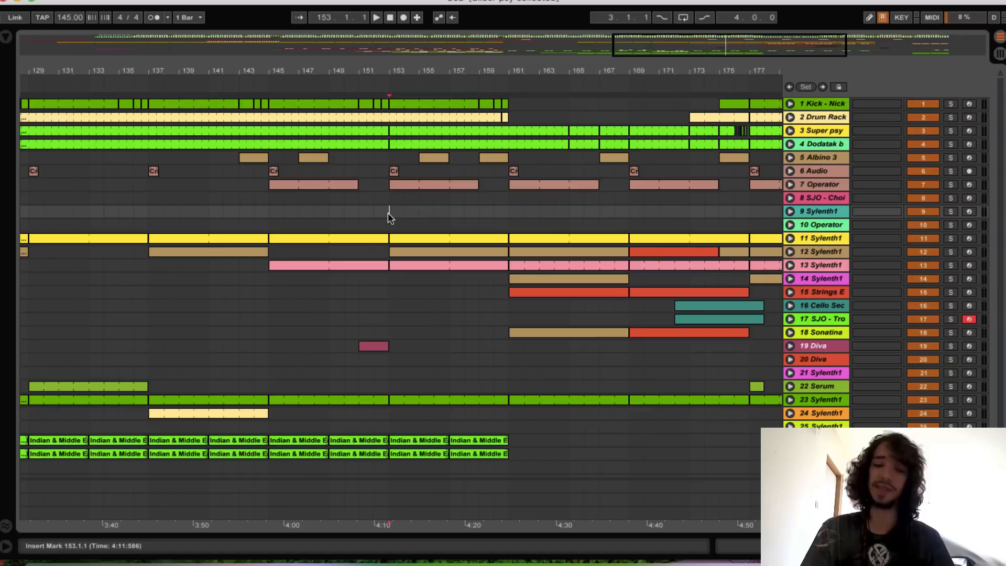
# Mark playback to start at bar 153 and select track 15 as the insertion point
pyautogui.click(376, 18)
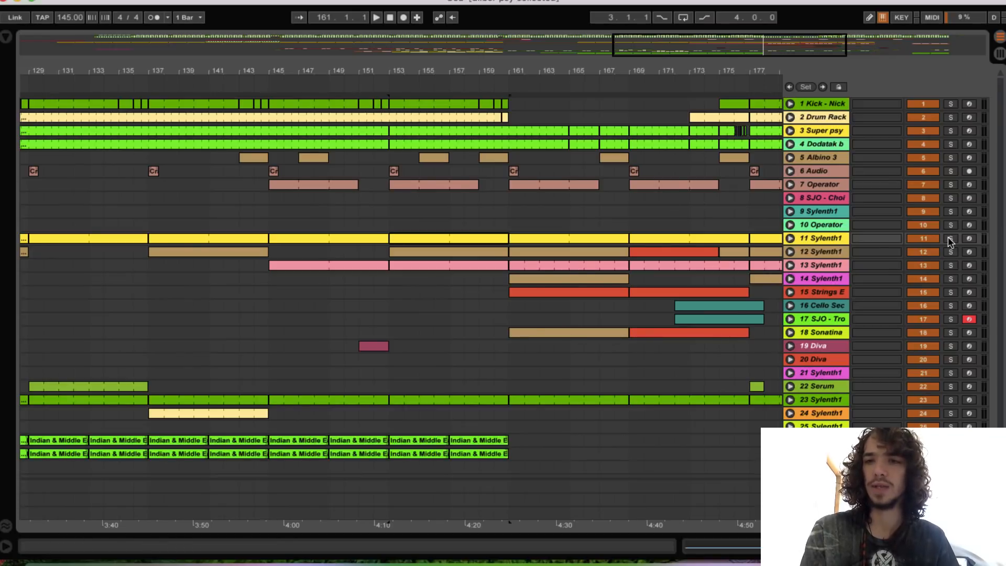
pyautogui.click(376, 18)
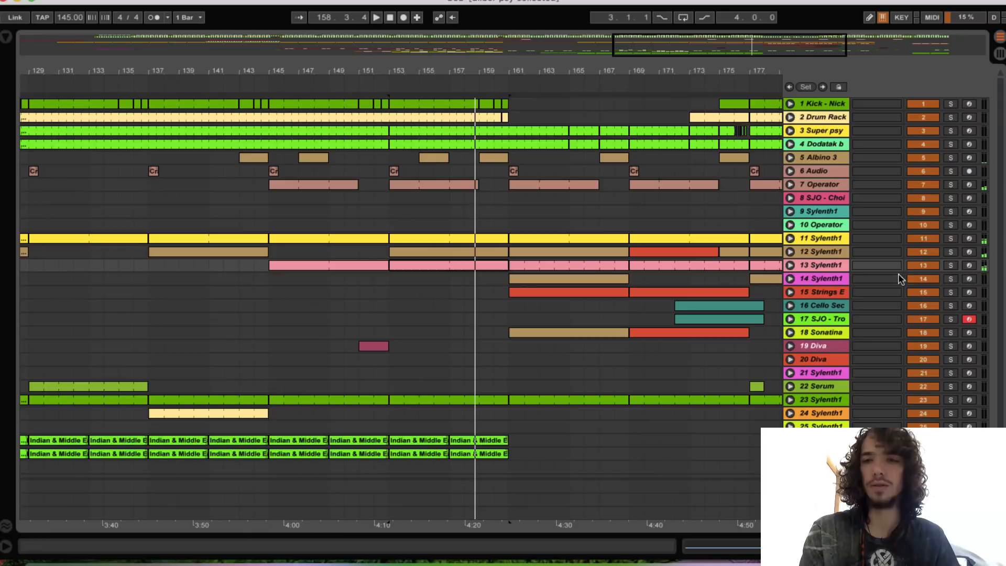
pyautogui.click(951, 265)
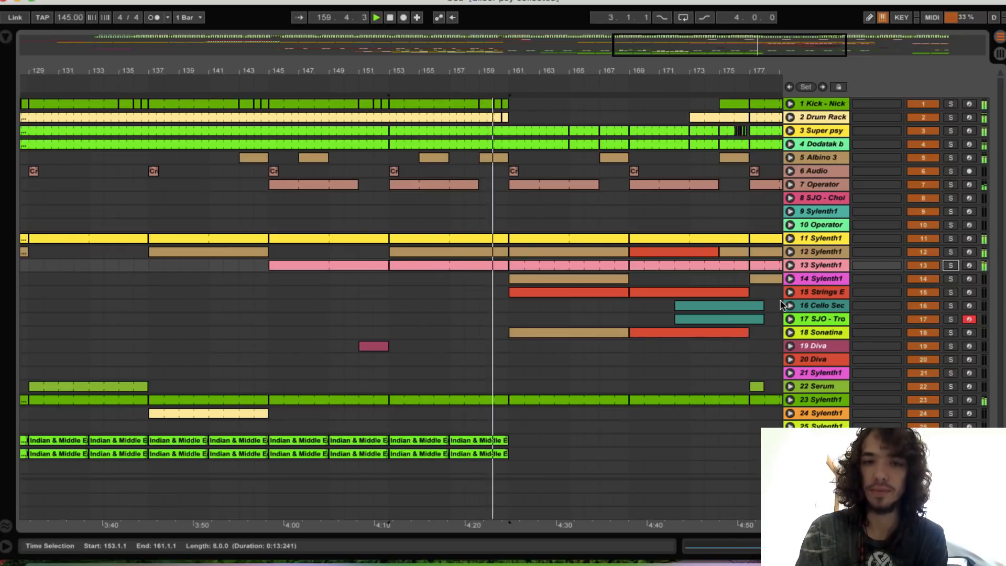
pyautogui.click(510, 318)
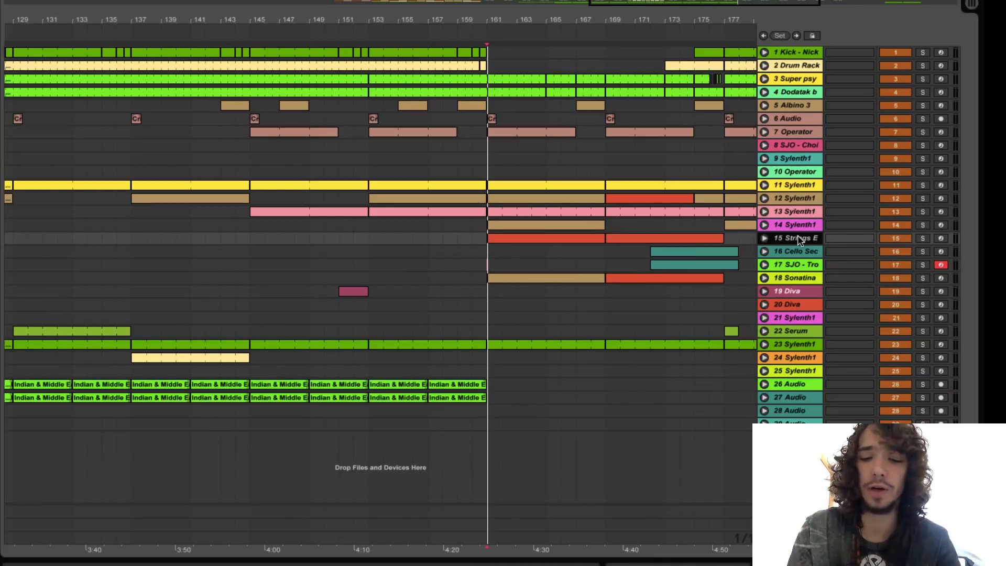
# Insert a new MIDI track at position 16 and select it for the Sylenth1 instrument
pyautogui.click(794, 250)
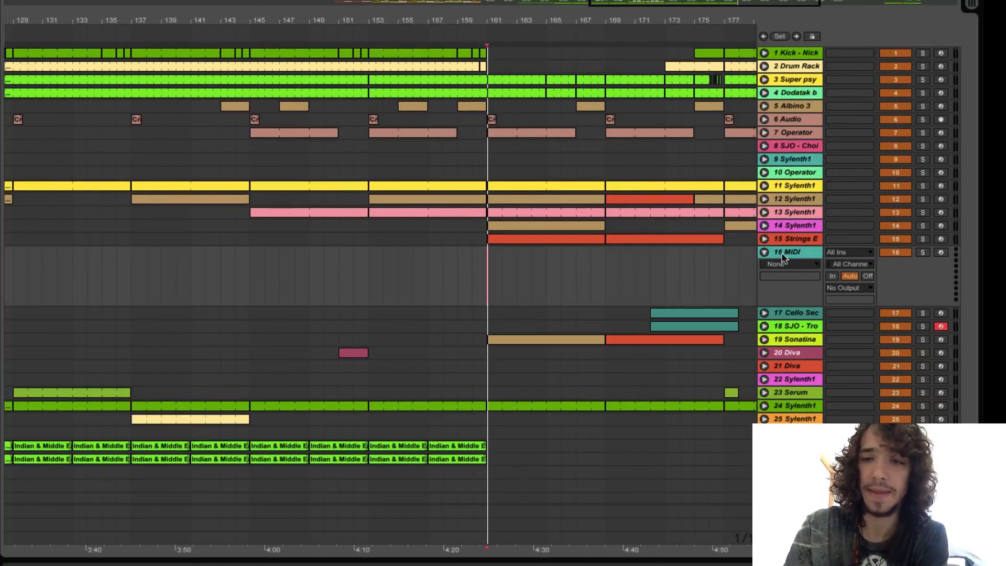
pyautogui.click(792, 251)
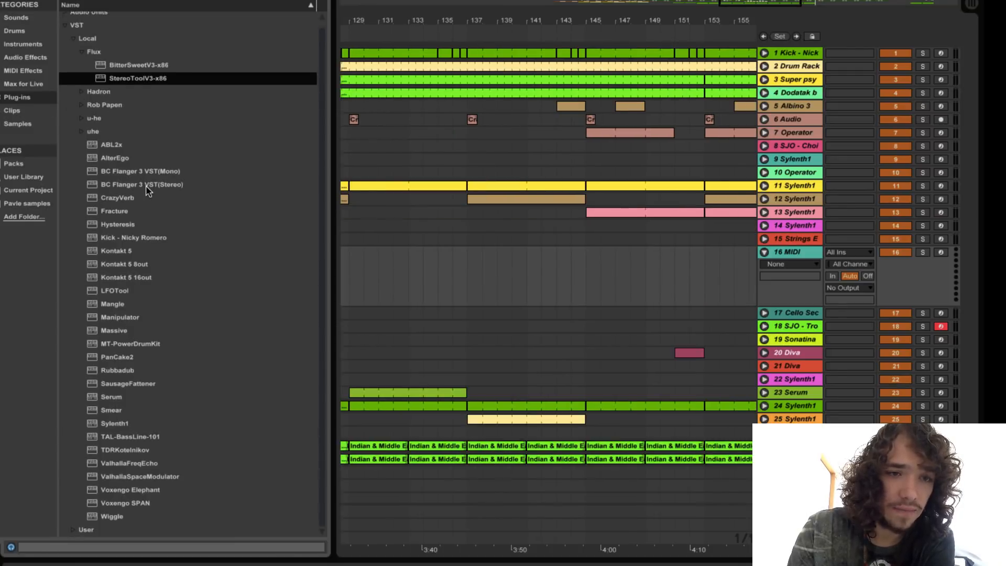
pyautogui.moveTo(117, 422)
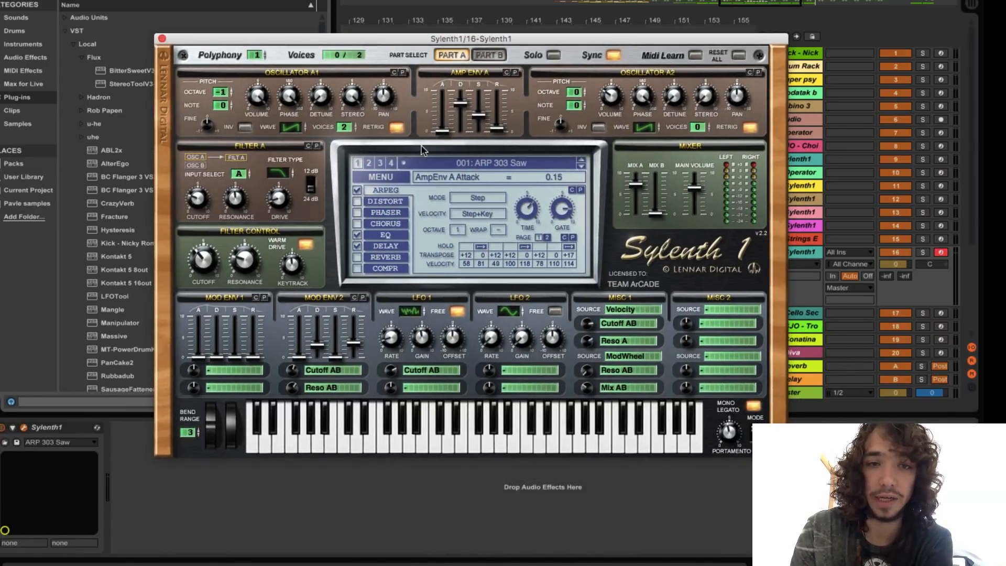
# Reset Sylenth1 to its blank Init preset from the MENU
pyautogui.click(379, 176)
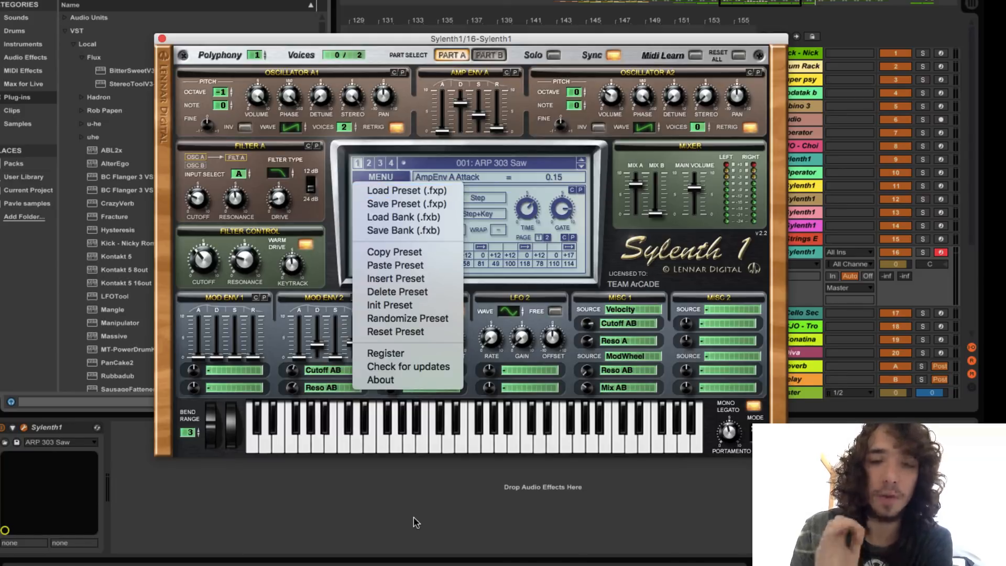
pyautogui.moveTo(389, 305)
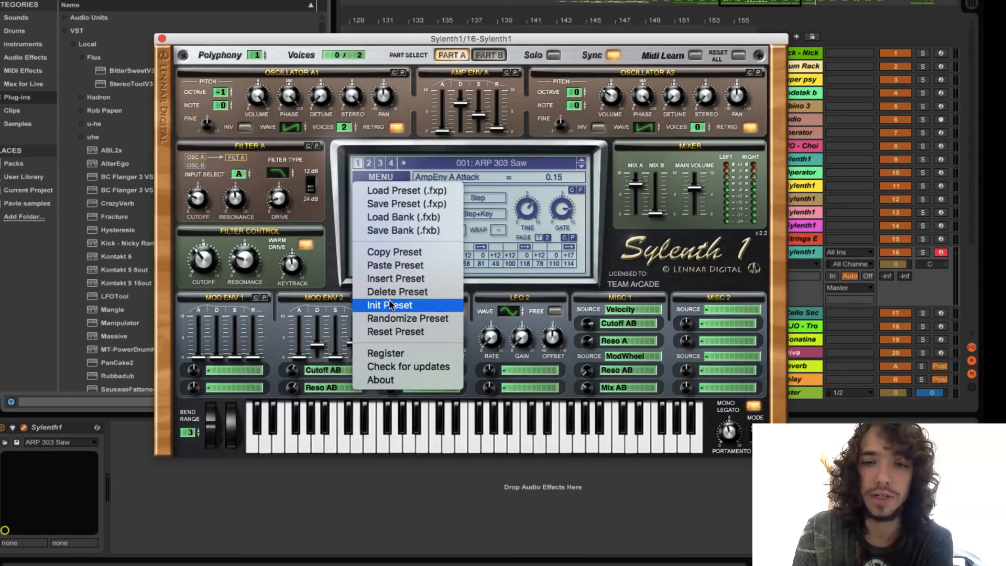
pyautogui.click(387, 305)
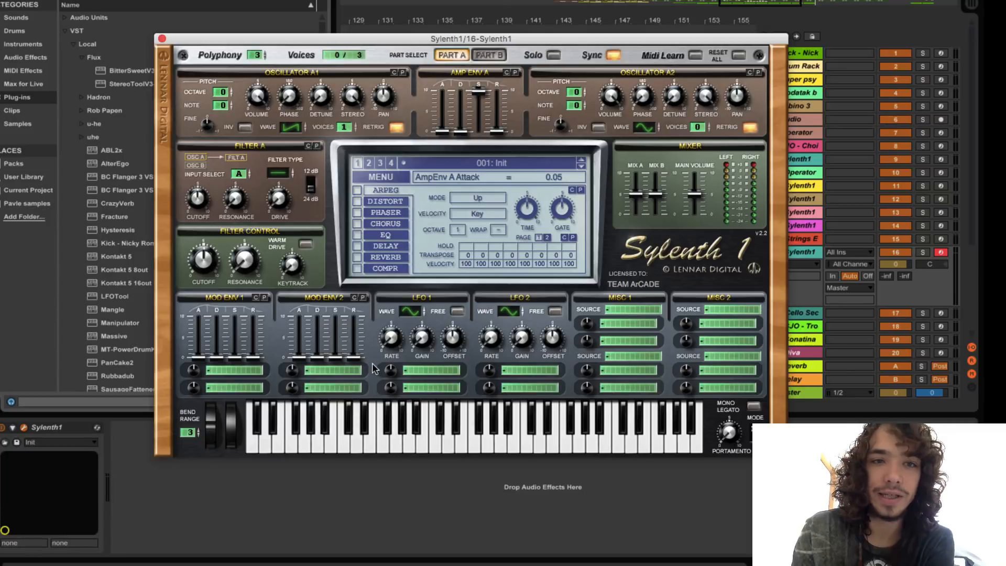
pyautogui.moveTo(376, 334)
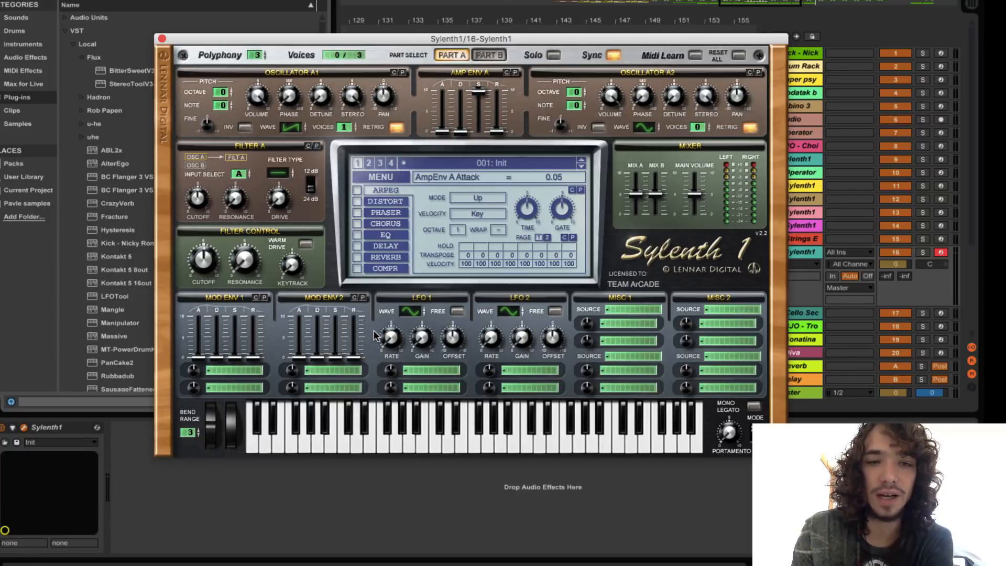
pyautogui.moveTo(377, 340)
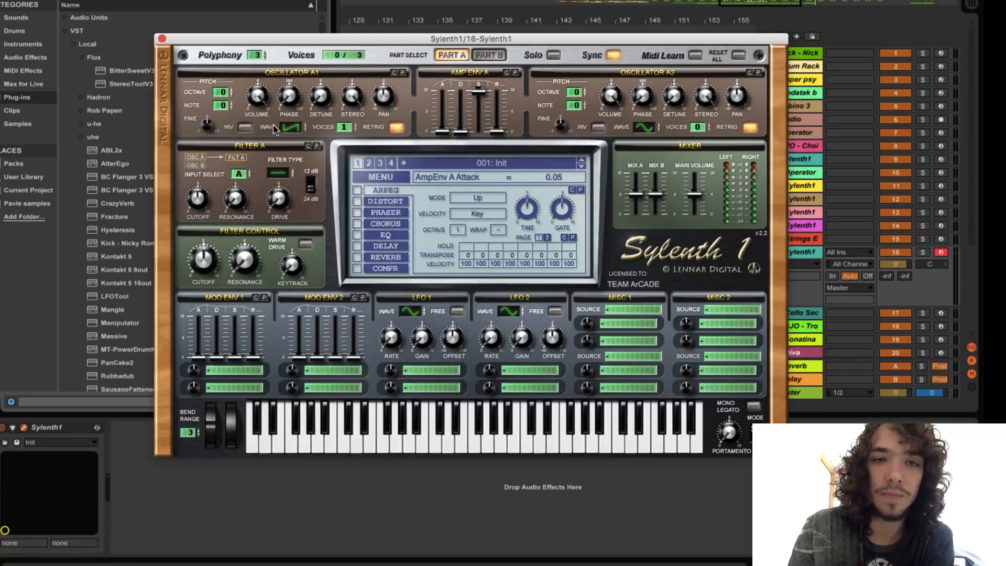
pyautogui.moveTo(282, 176)
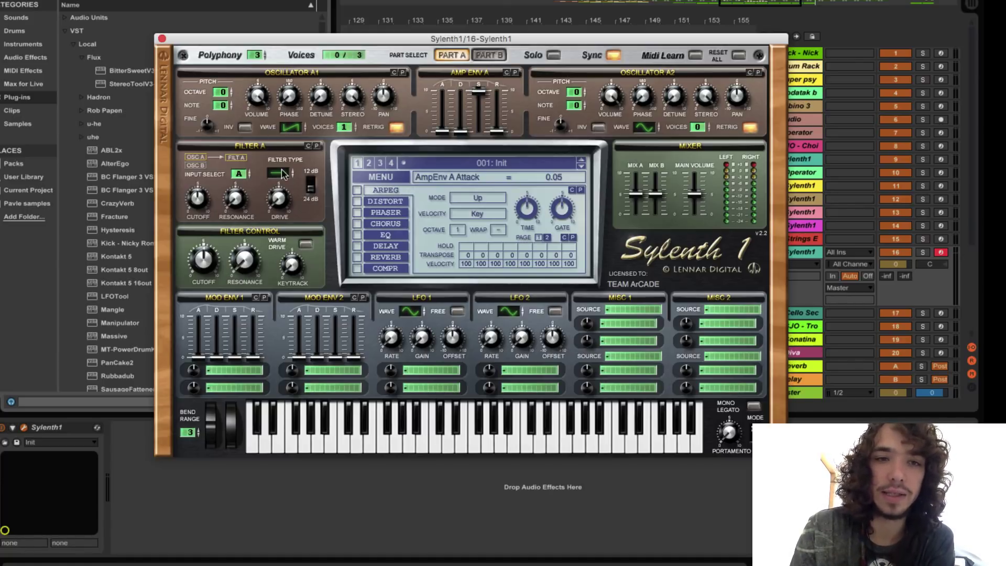
# Switch Filter A from Bypass to a low-pass type with a 12 dB slope
pyautogui.click(278, 172)
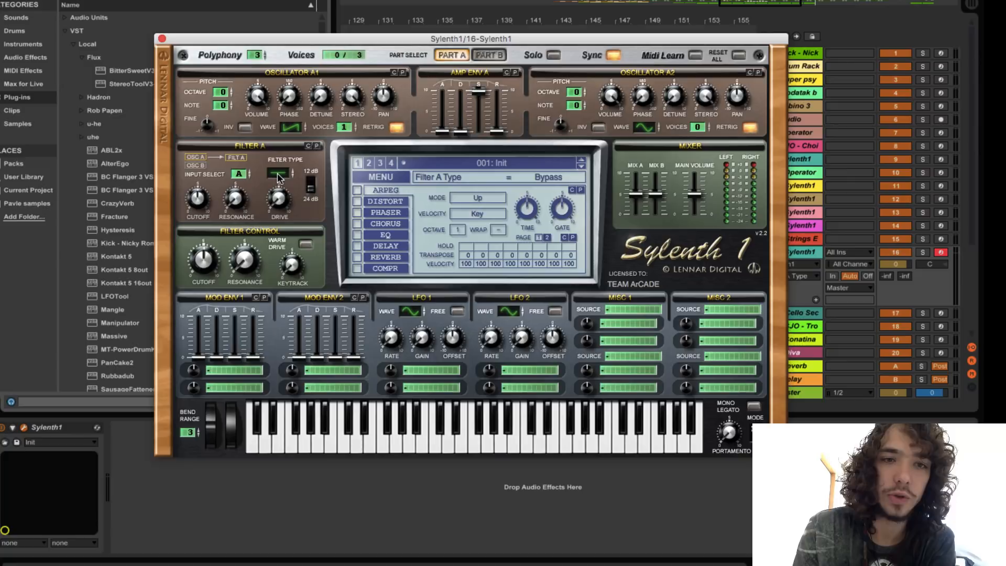
pyautogui.click(278, 175)
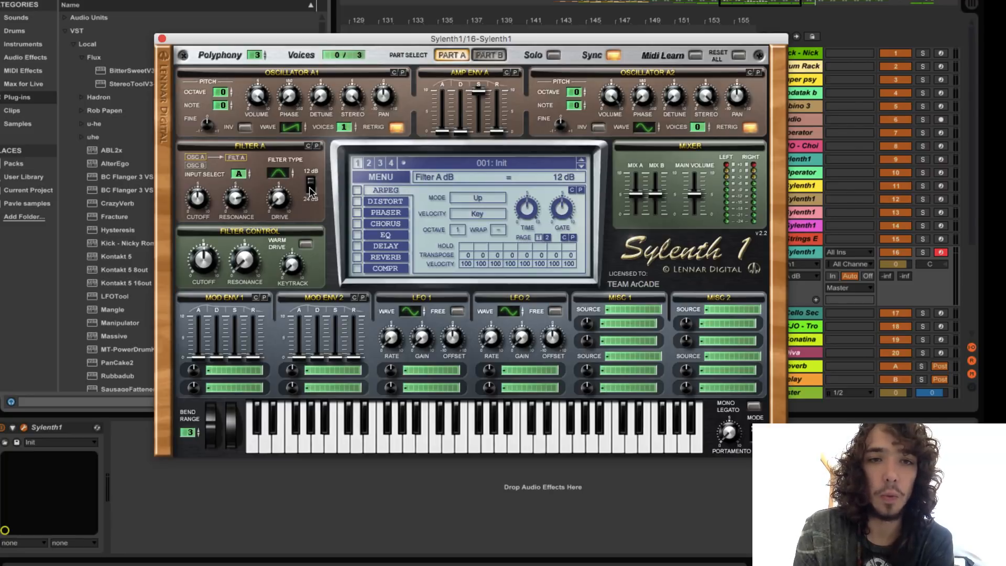
# Enable Sylenth1's DISTORT effect in OverDrive mode, then return to the arpeggiator panel
pyautogui.click(385, 201)
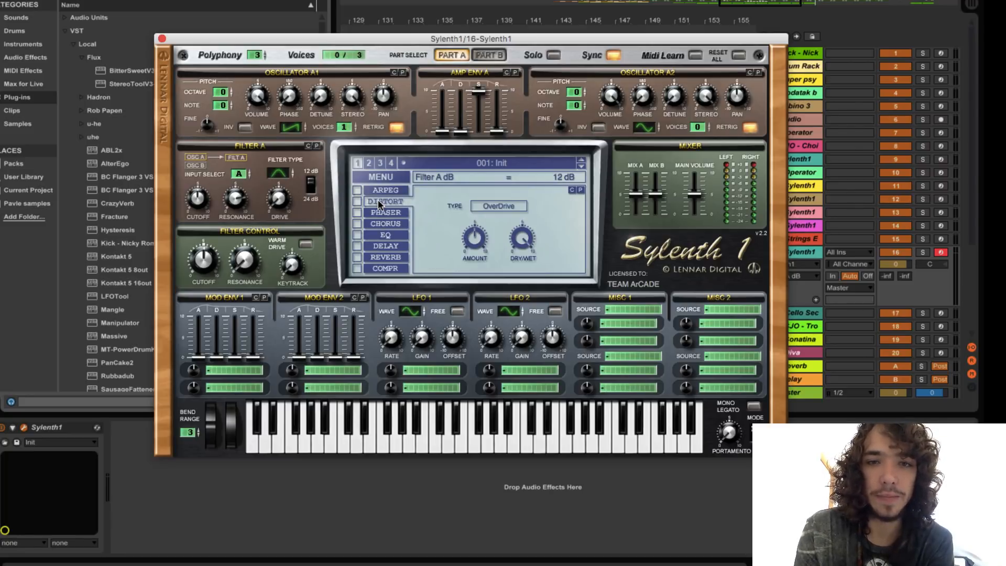
pyautogui.click(356, 204)
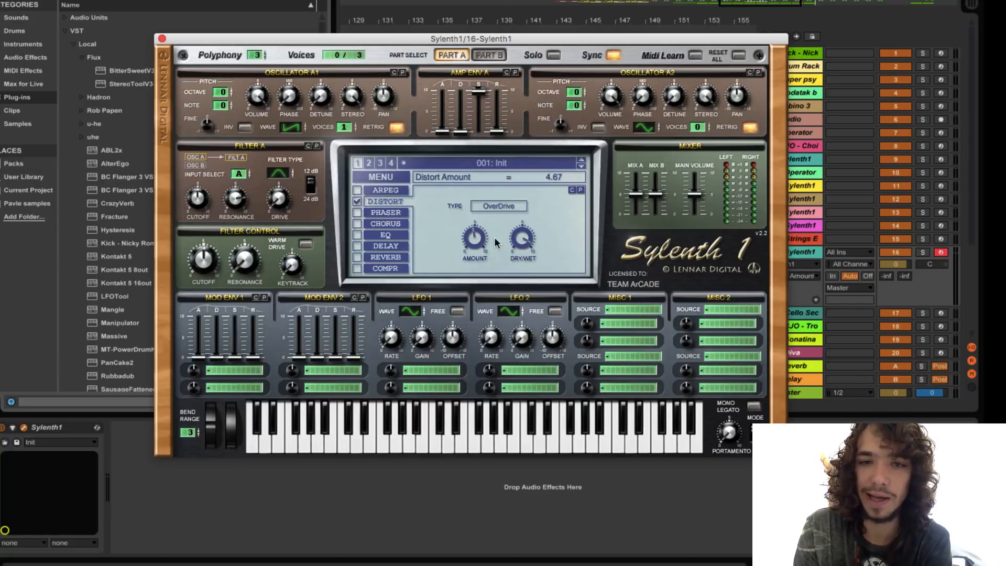
pyautogui.click(386, 189)
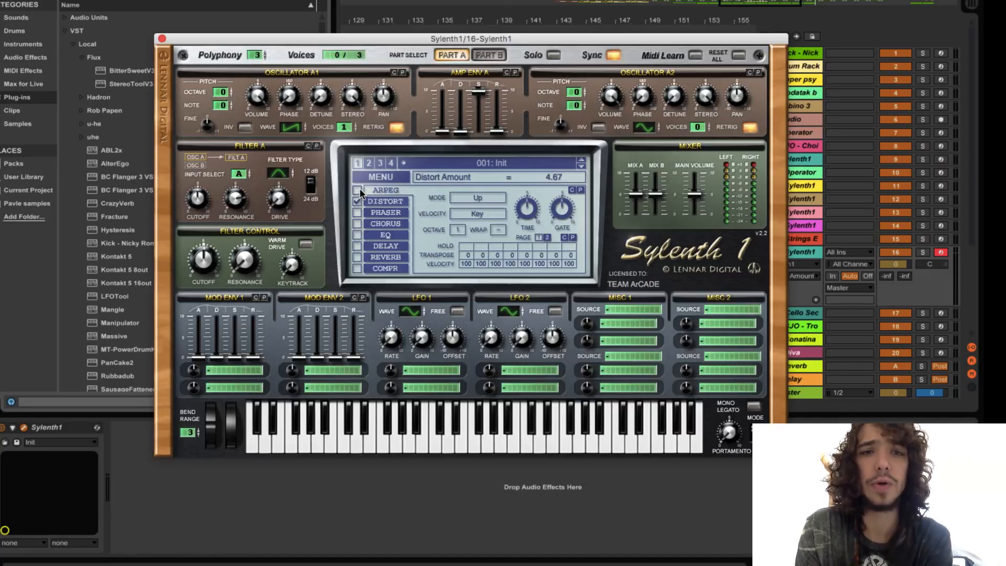
# Switch on the arpeggiator and set its mode to Step
pyautogui.click(357, 190)
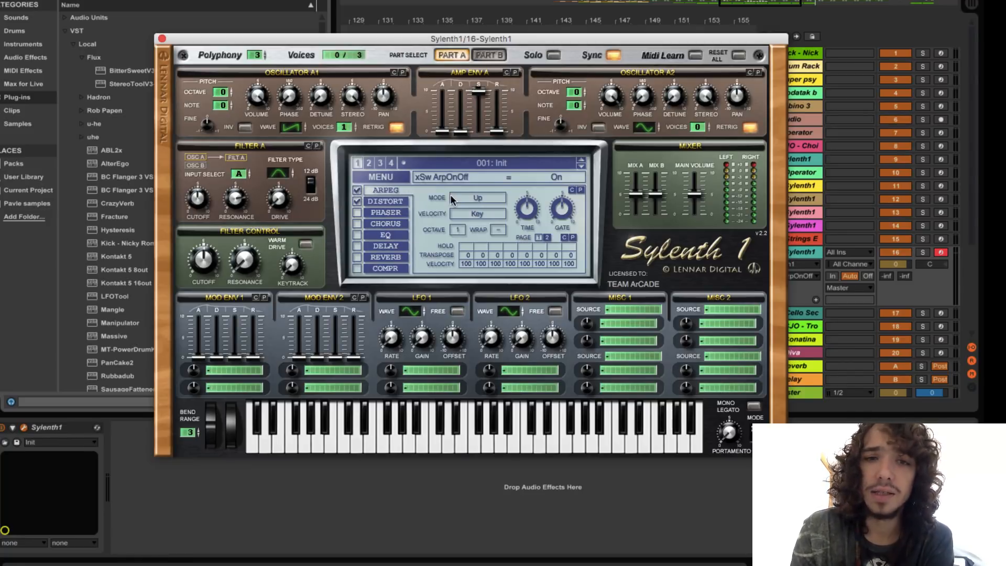
pyautogui.click(478, 197)
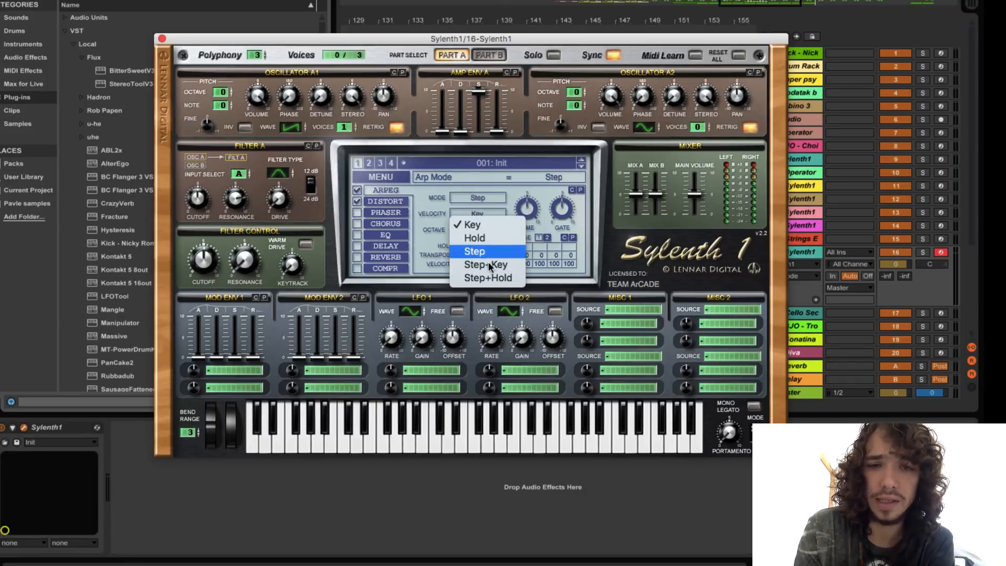
pyautogui.click(488, 264)
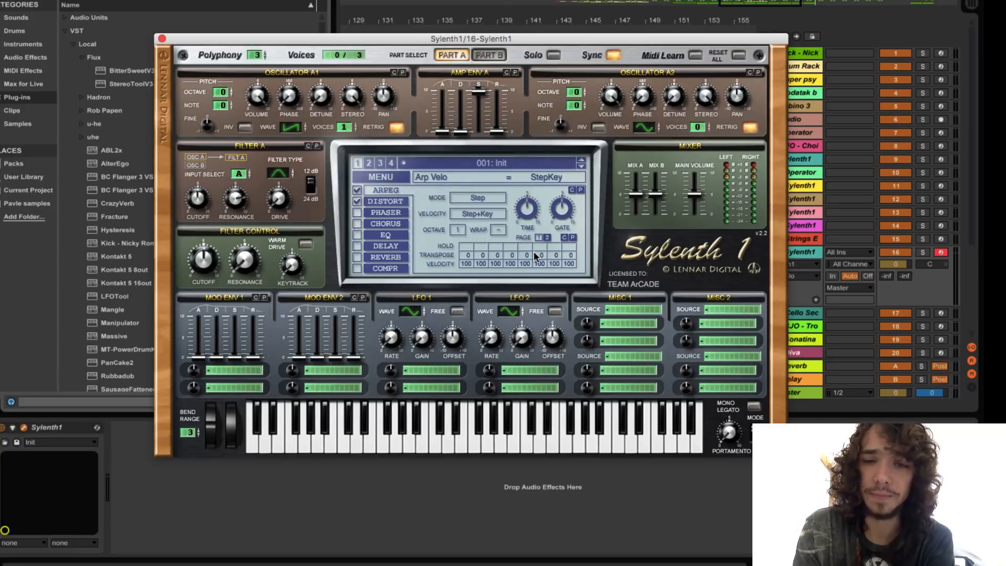
pyautogui.moveTo(469, 260)
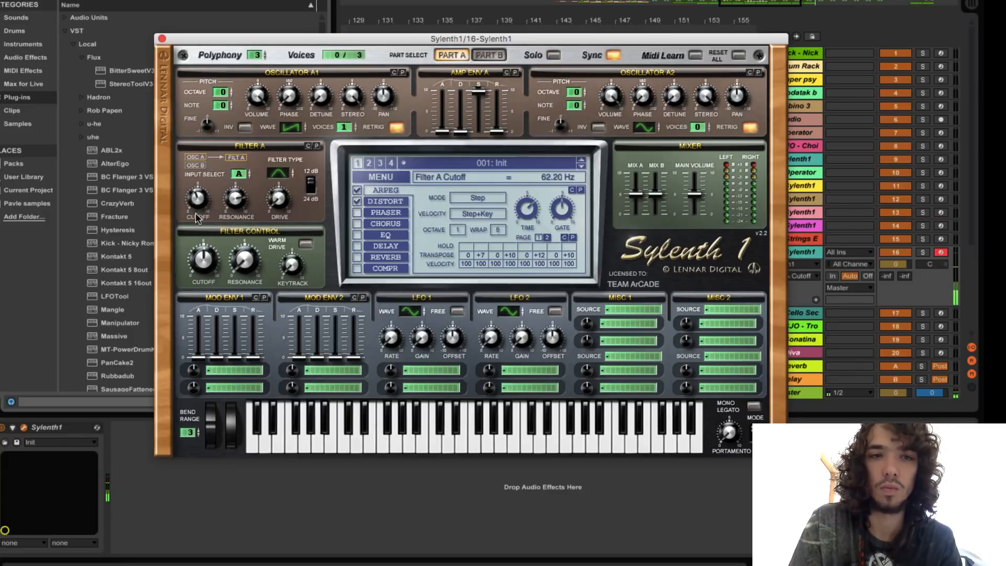
# Lower Filter A's cutoff slightly and bring up Live's Audio Effects for the Reverb
pyautogui.moveTo(197, 199); pyautogui.dragTo(197, 186)
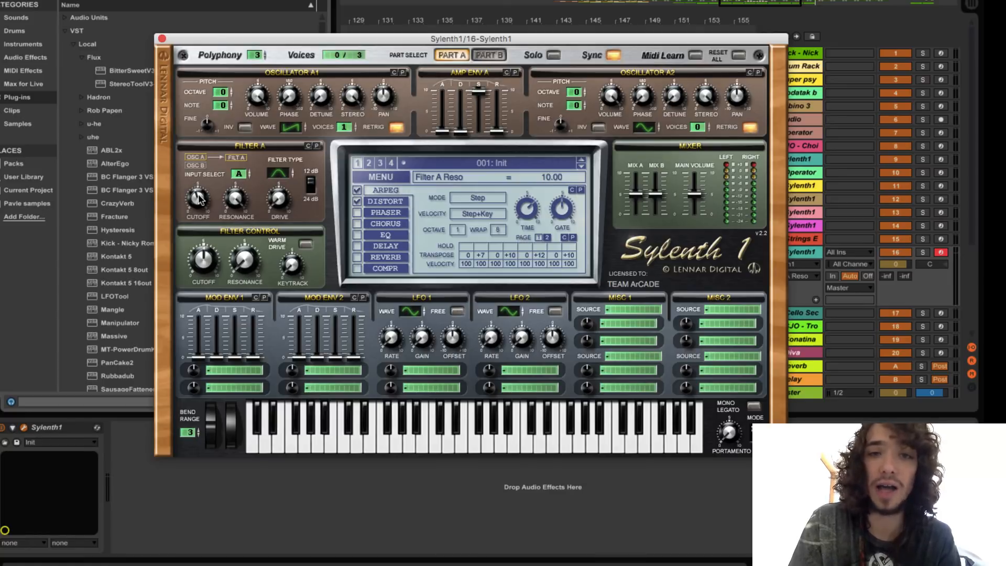
pyautogui.click(198, 199)
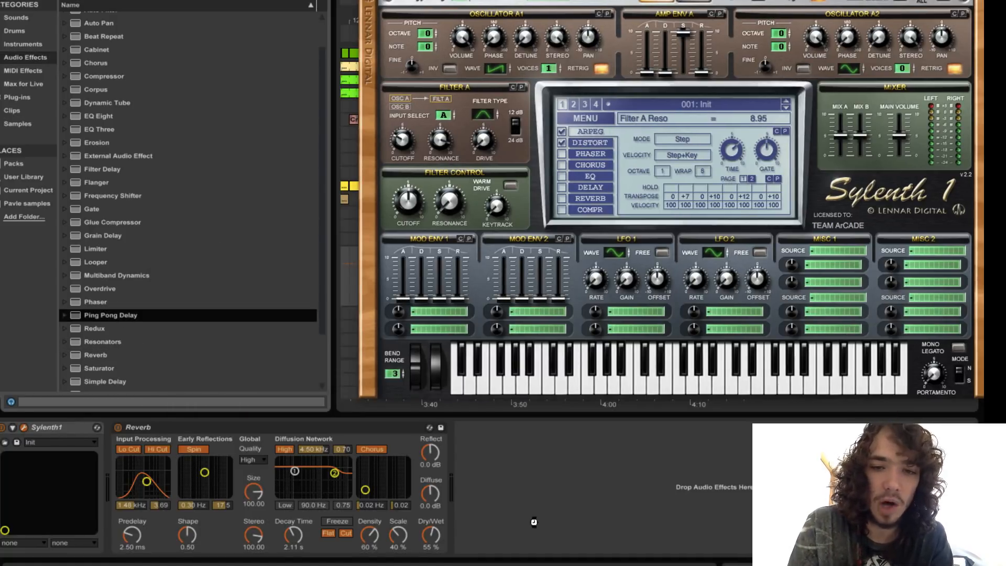
# Add a Ping Pong Delay and an EQ Eight after the Reverb on the Sylenth1 track
pyautogui.doubleClick(110, 316)
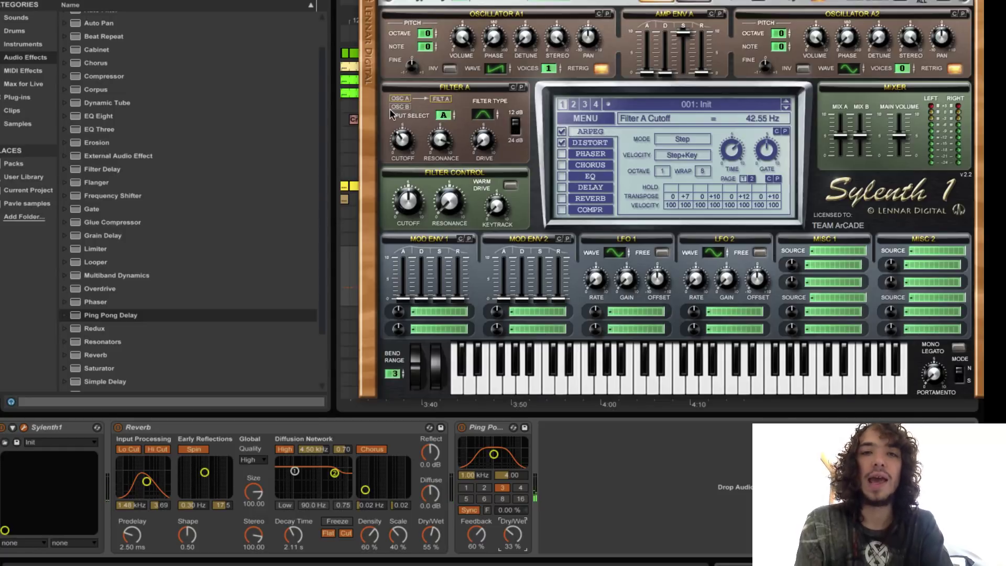
pyautogui.moveTo(170, 136)
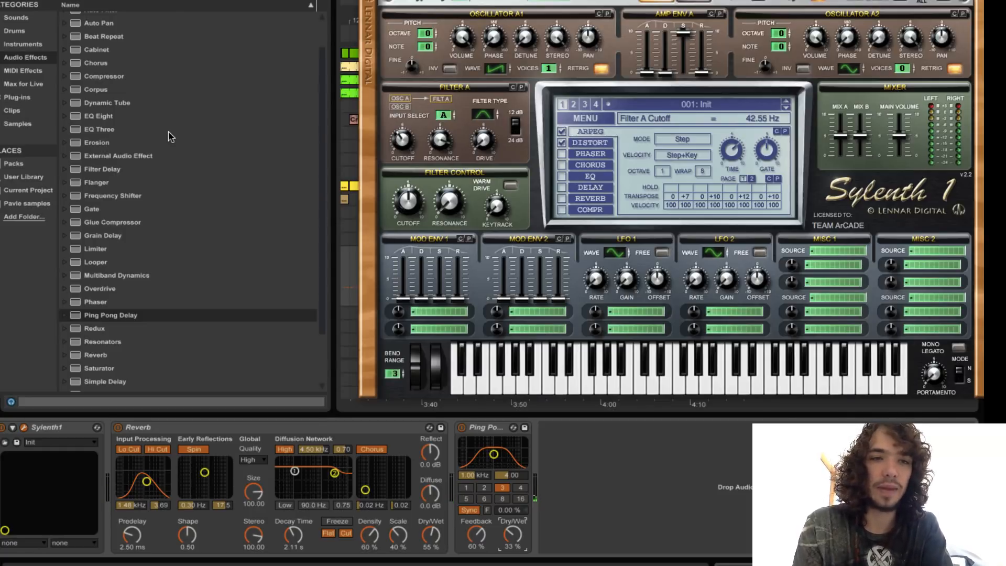
pyautogui.moveTo(99, 119)
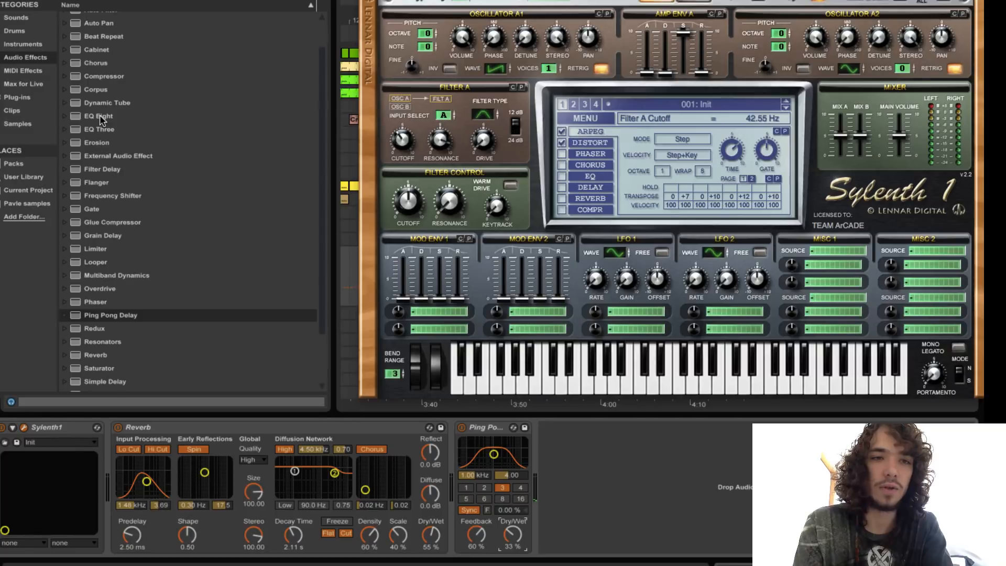
pyautogui.doubleClick(98, 116)
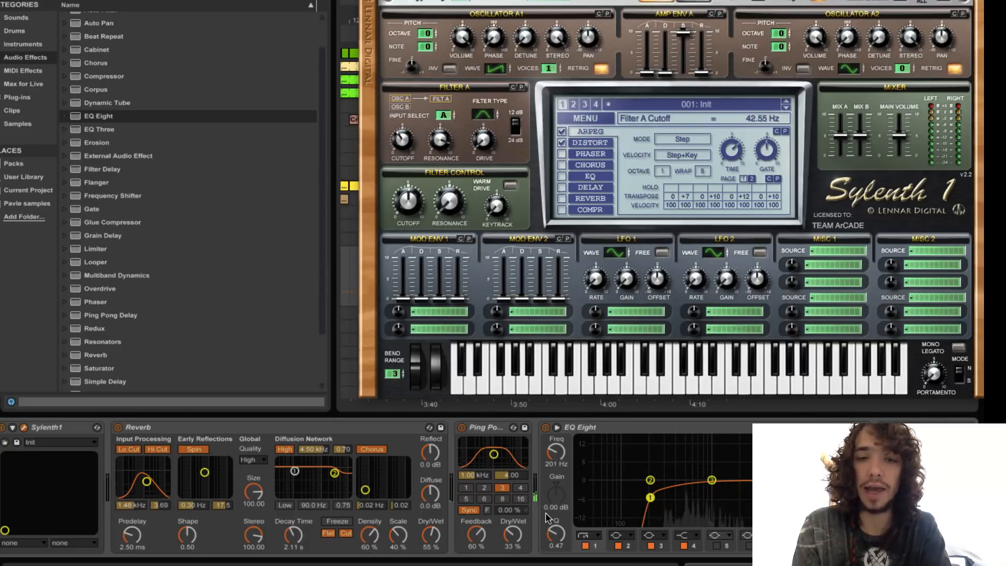
pyautogui.moveTo(459, 520)
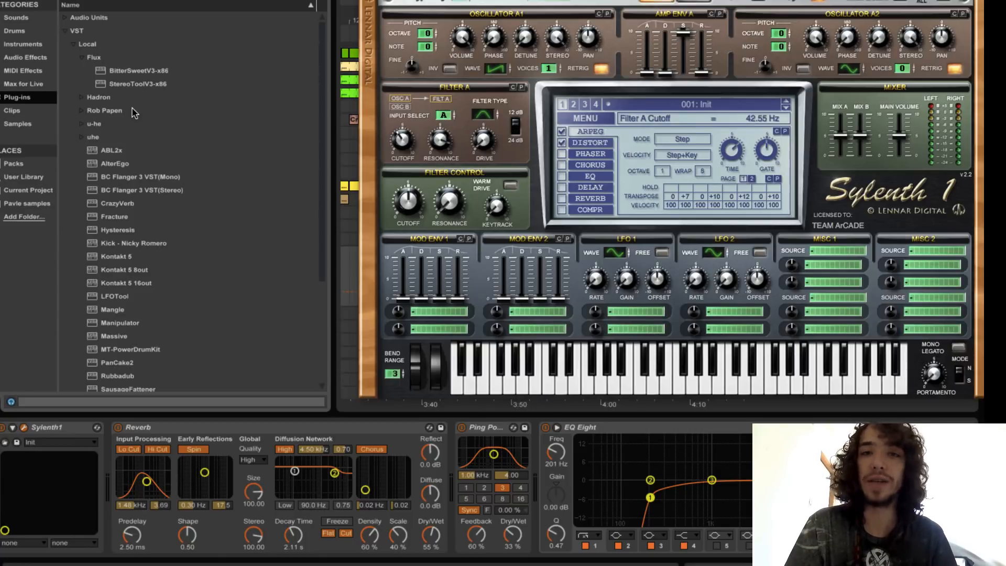
pyautogui.moveTo(90, 62)
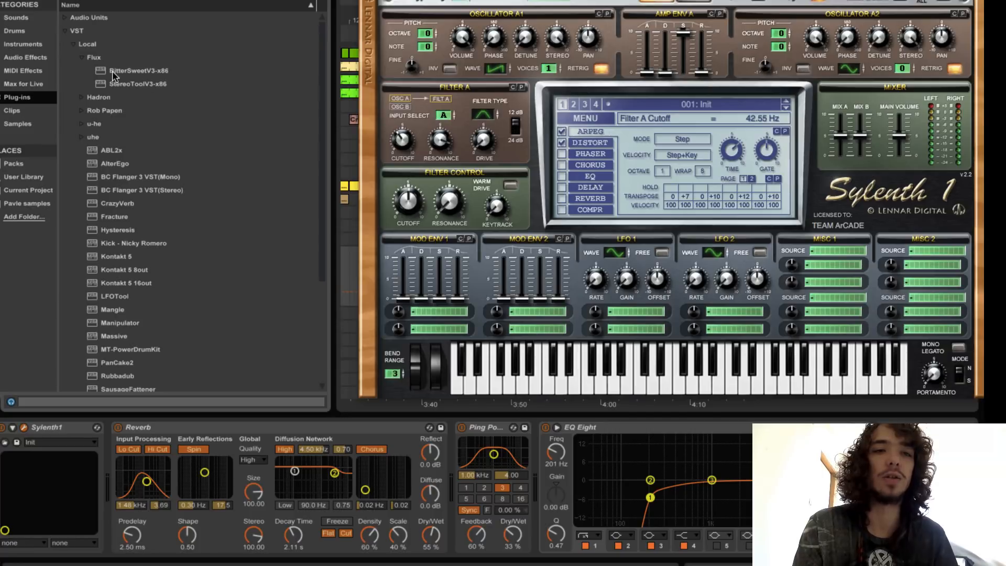
# Load Flux BitterSweetV3 onto the synth track and lower Filter A cutoff to about 21 Hz
pyautogui.click(138, 84)
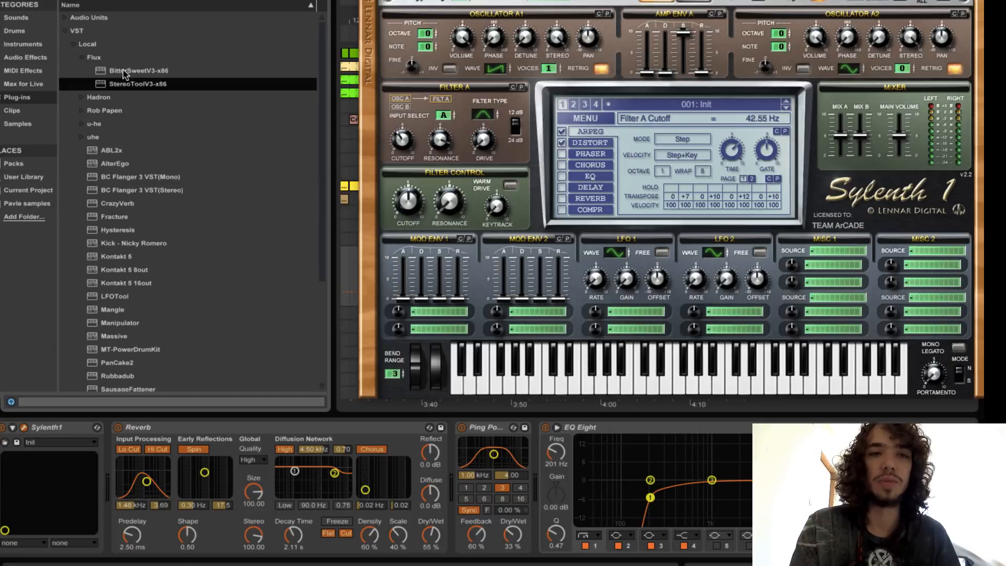
pyautogui.doubleClick(135, 70)
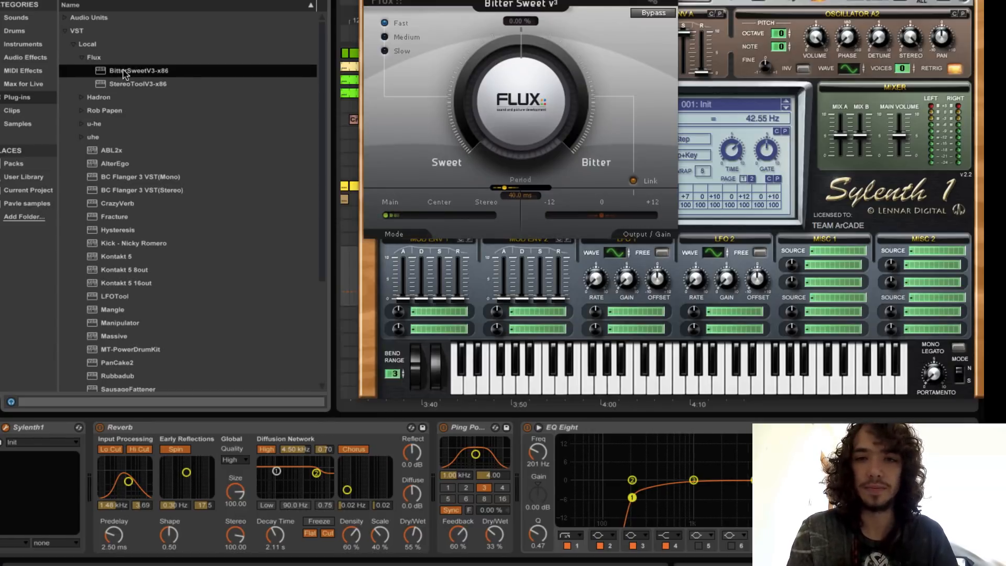
pyautogui.moveTo(523, 85)
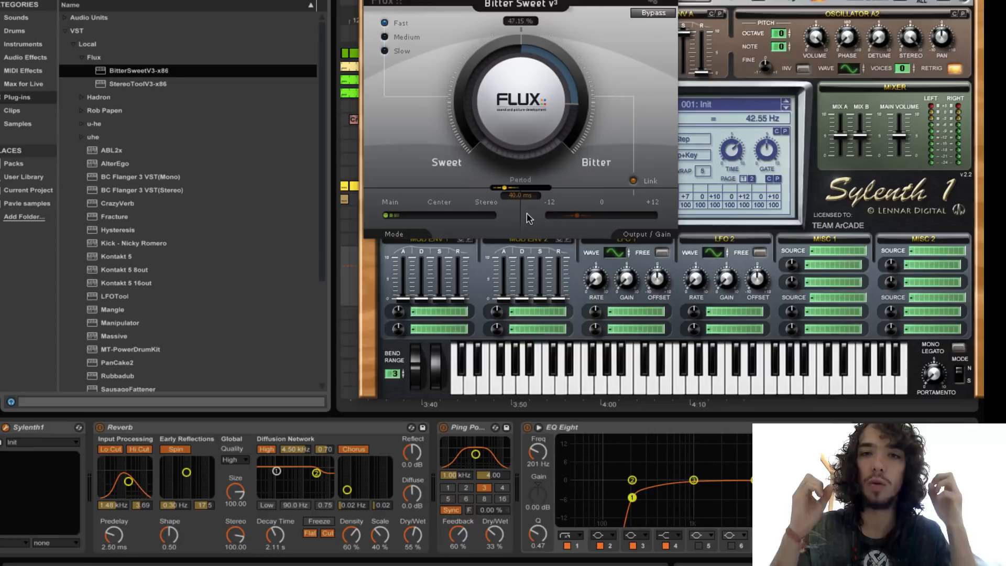
pyautogui.moveTo(542, 136)
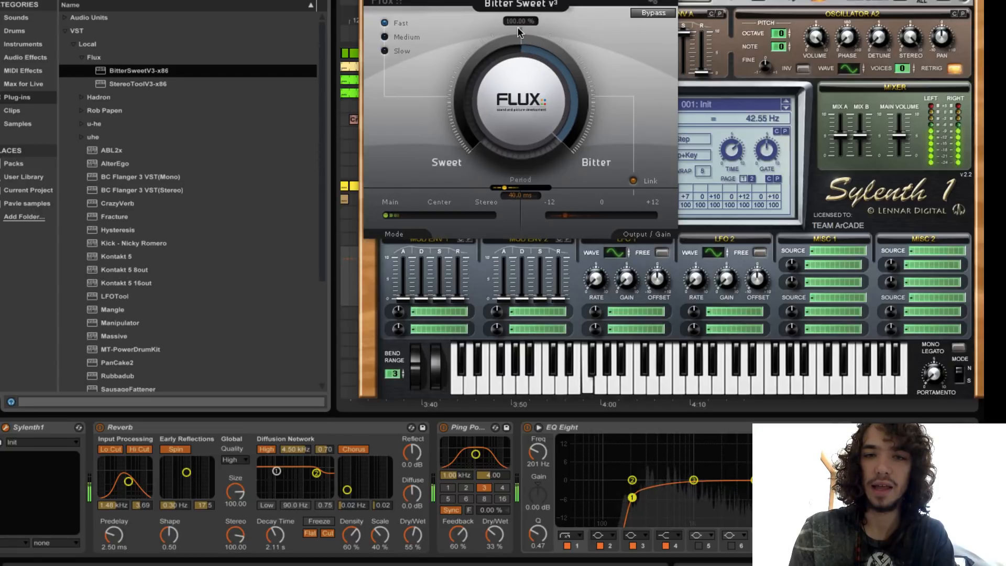
pyautogui.moveTo(567, 213)
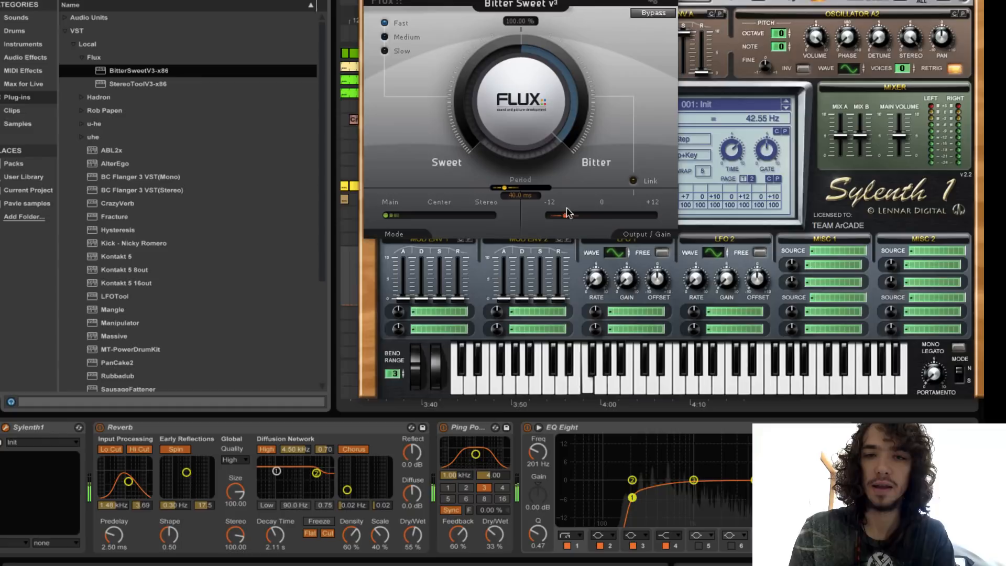
pyautogui.moveTo(564, 215)
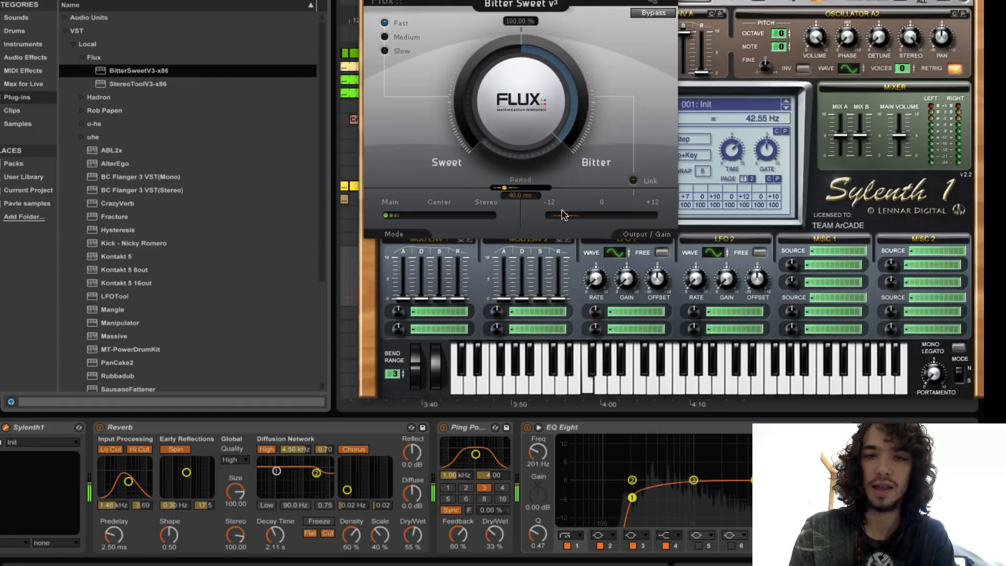
pyautogui.moveTo(529, 109)
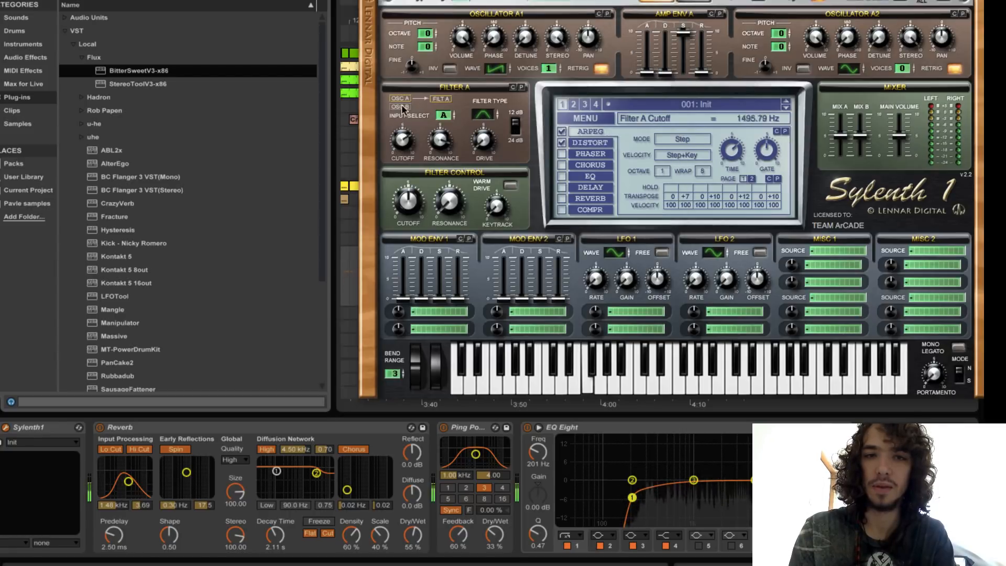
pyautogui.moveTo(403, 141); pyautogui.dragTo(402, 160)
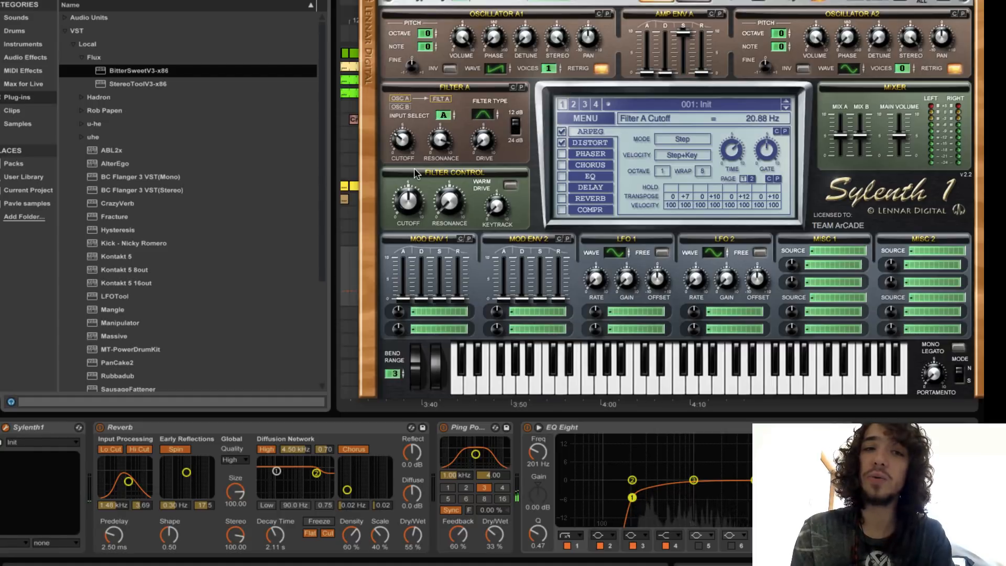
pyautogui.moveTo(489, 363)
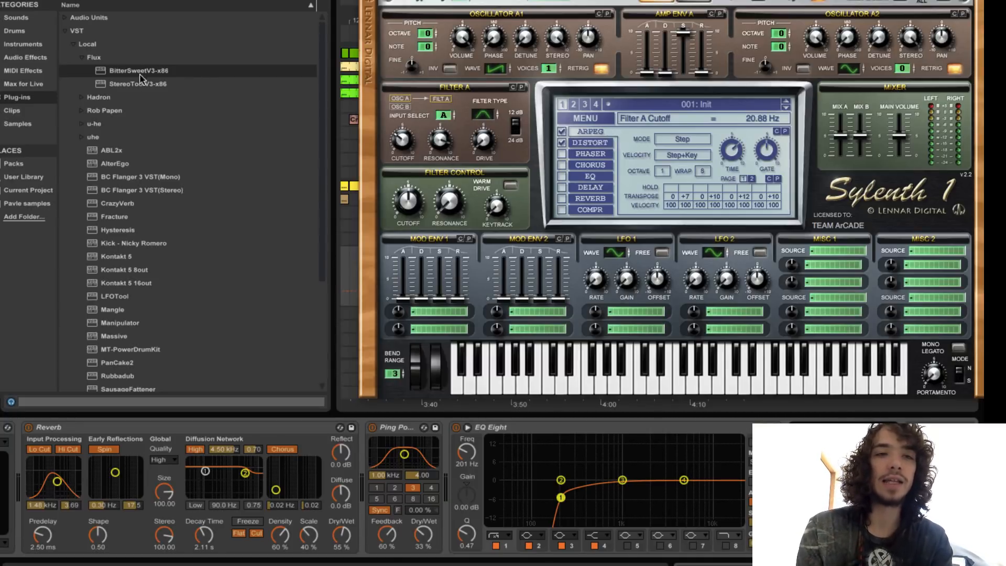
# Load Flux StereoToolV3 onto the synth track and move its window aside
pyautogui.doubleClick(138, 84)
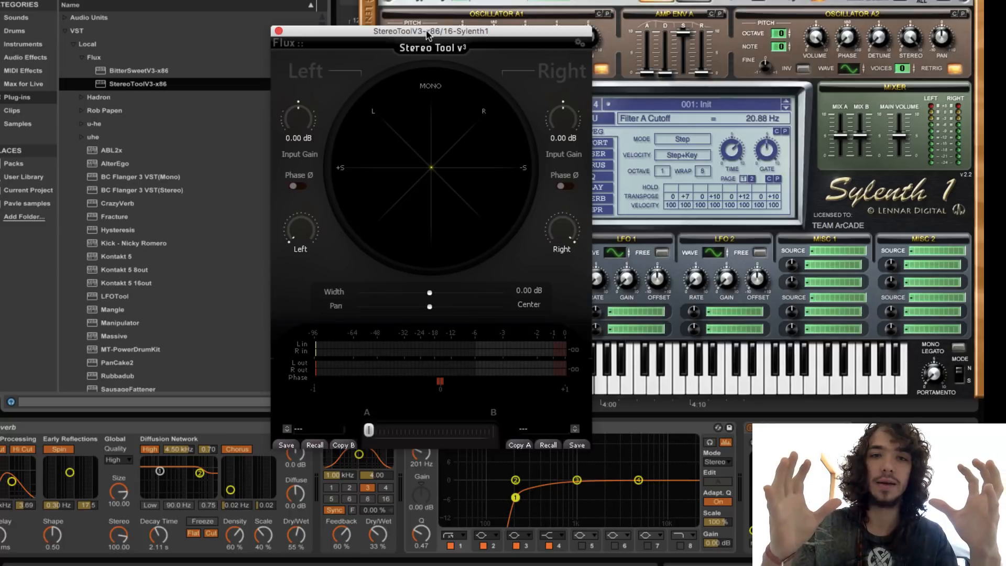
pyautogui.moveTo(346, 297)
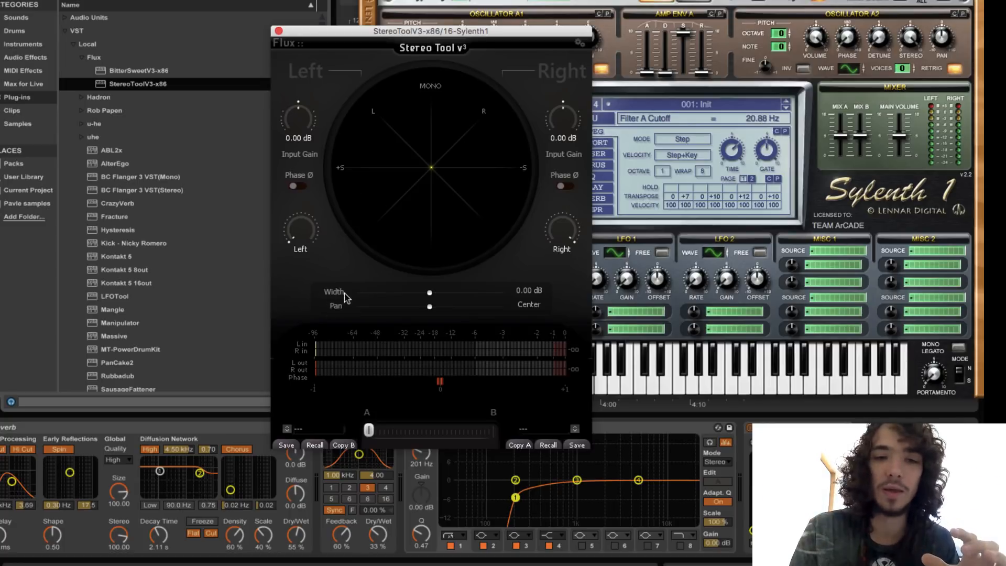
pyautogui.moveTo(330, 295)
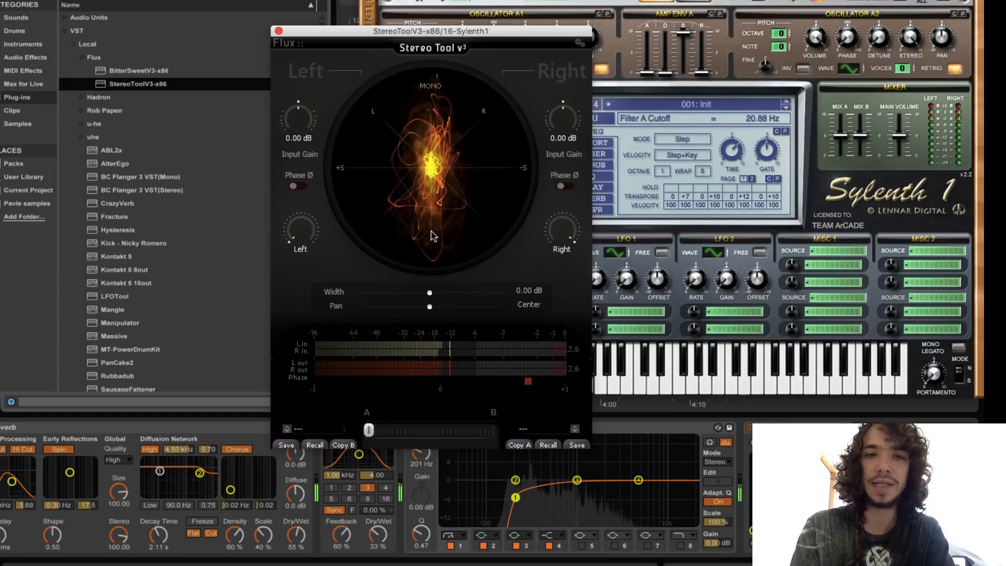
pyautogui.moveTo(430, 294)
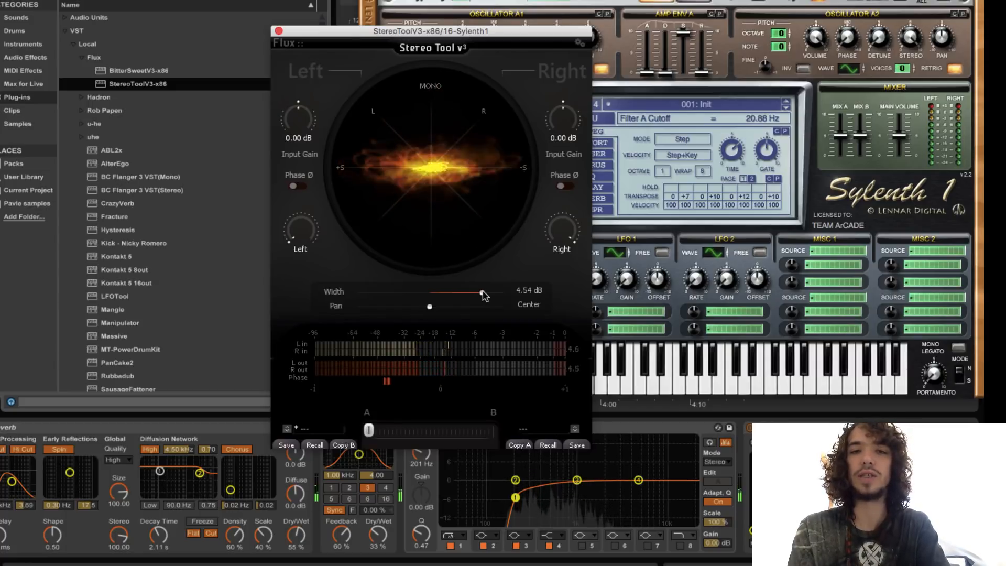
pyautogui.moveTo(431, 31); pyautogui.dragTo(239, 105)
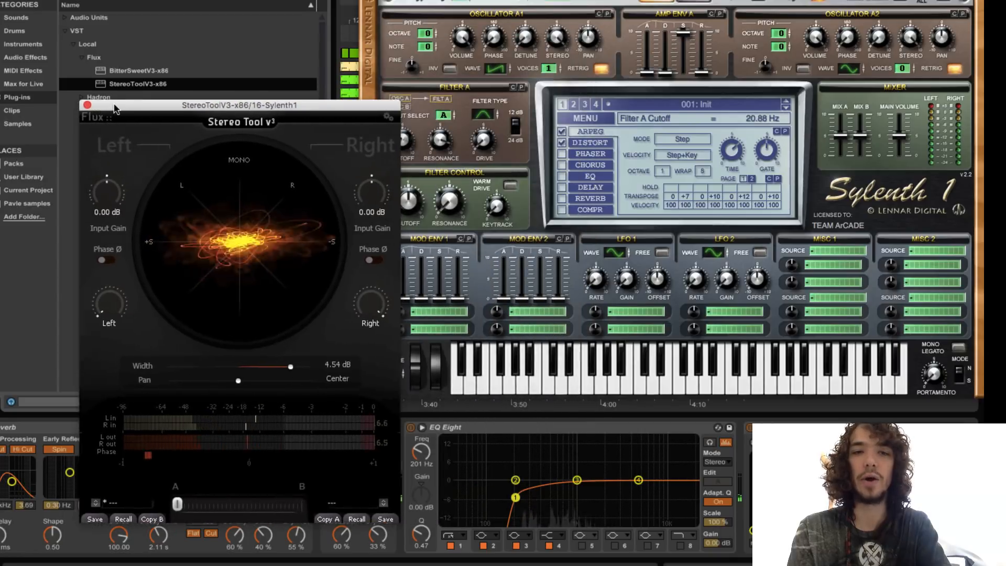
# Clear the Filter A Cutoff envelope on track 16 and stop soloing the tracks
pyautogui.moveTo(241, 104); pyautogui.dragTo(198, 78)
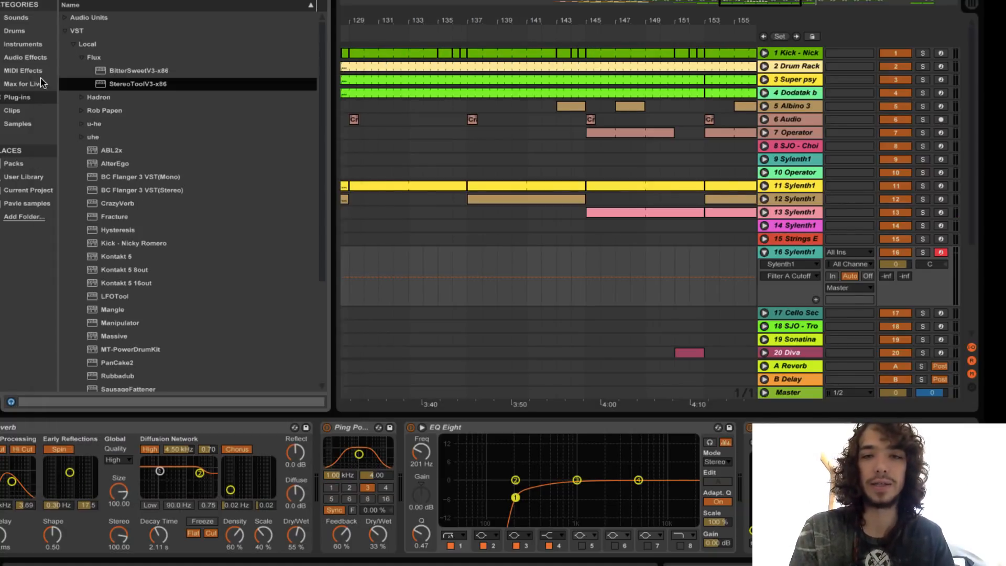
pyautogui.hscroll(3)
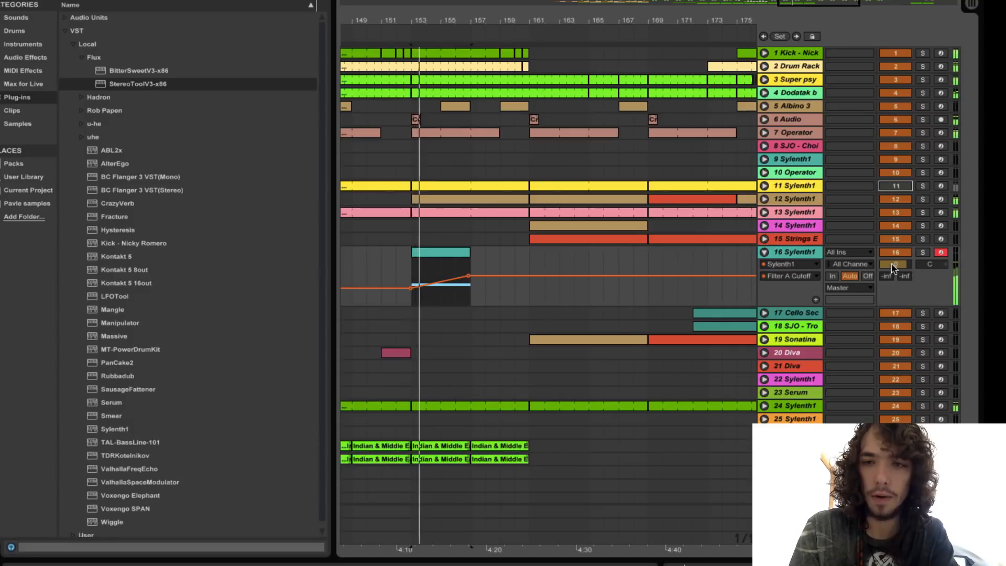
pyautogui.click(922, 92)
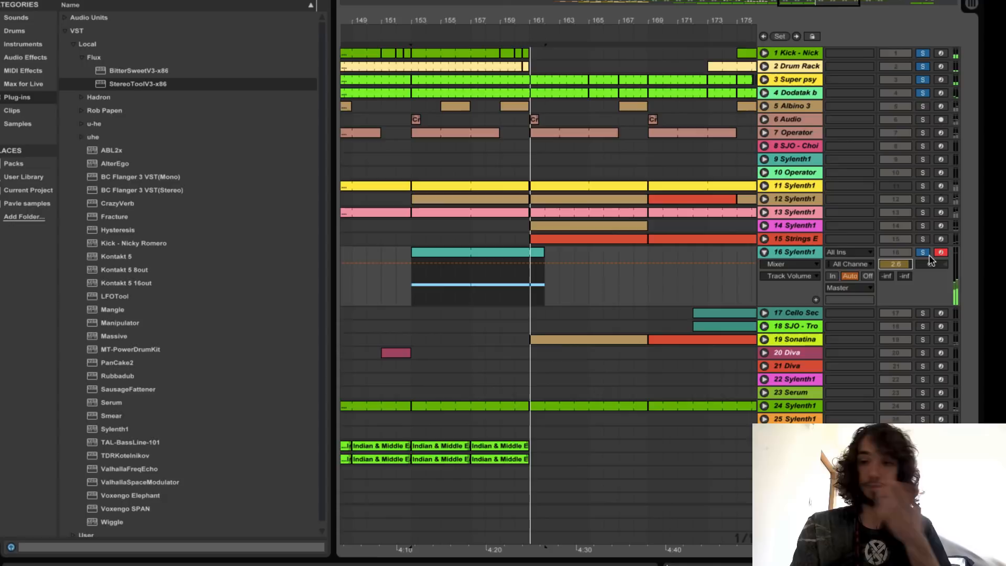
pyautogui.click(922, 252)
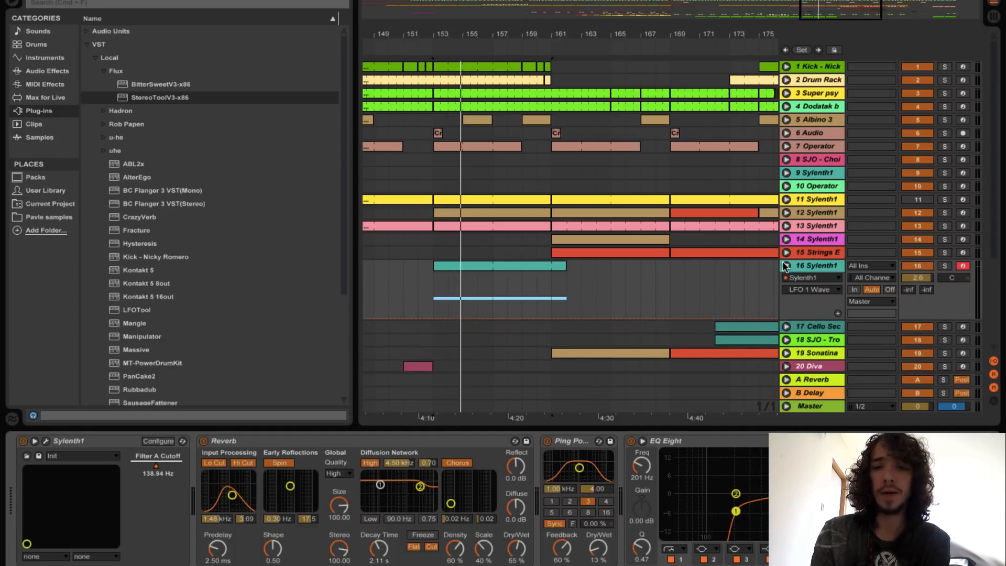
# Assign Sylenth1's LFO 1 destination to Cutoff A on track 16
pyautogui.click(785, 266)
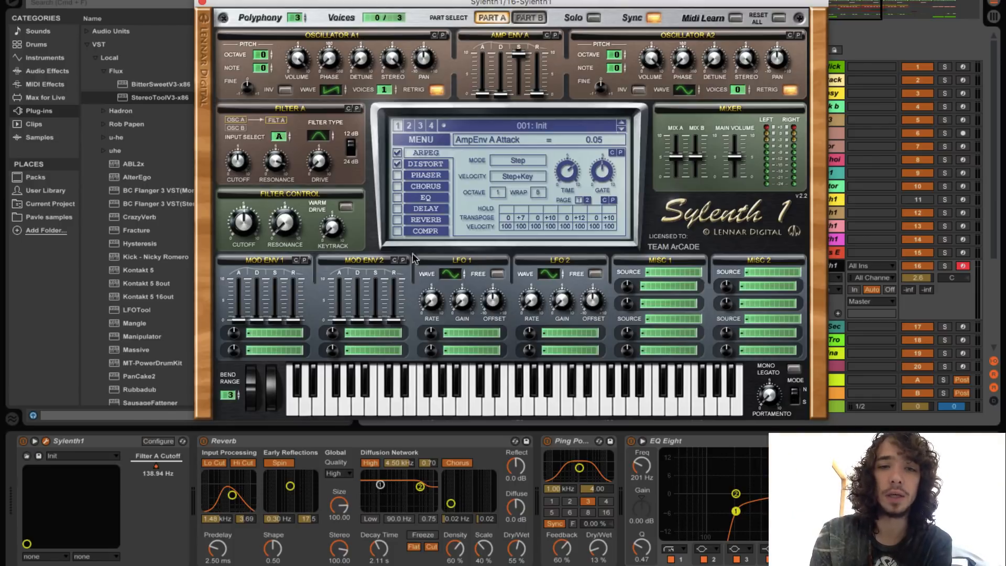
pyautogui.moveTo(447, 350)
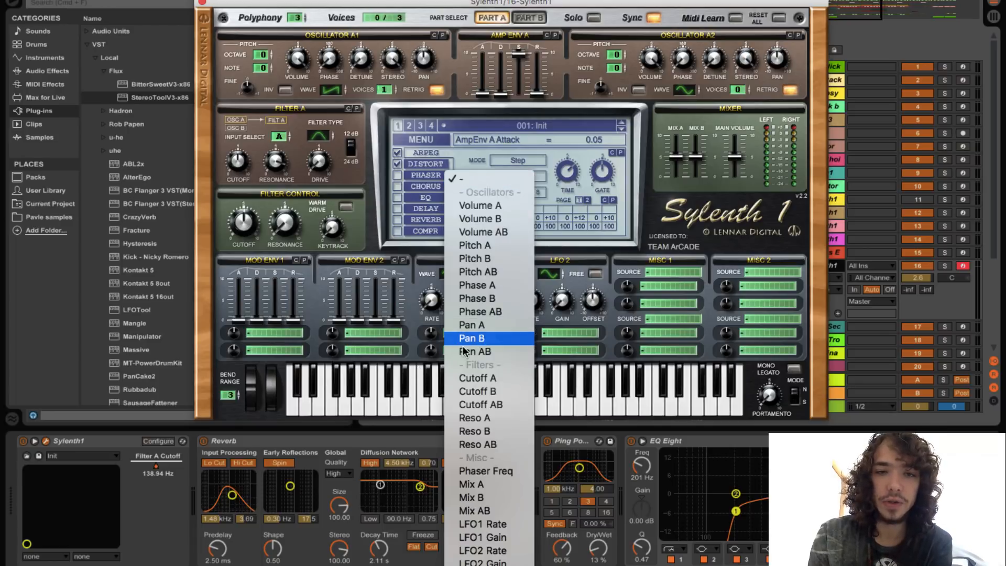
pyautogui.click(478, 377)
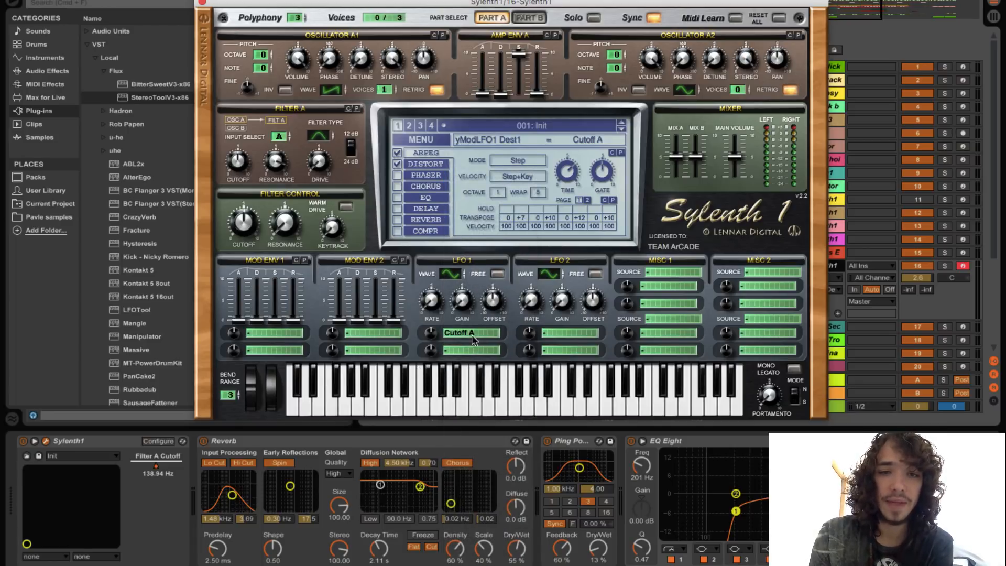
pyautogui.click(442, 272)
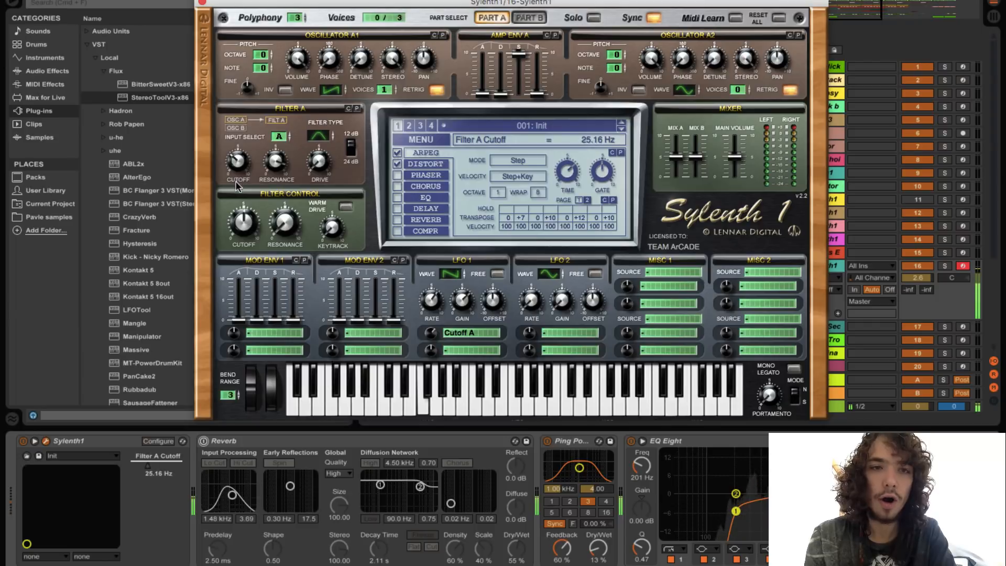
# Nudge the Filter A cutoff up to about 37 Hz, then back down near 25 Hz
pyautogui.moveTo(238, 161); pyautogui.dragTo(239, 148)
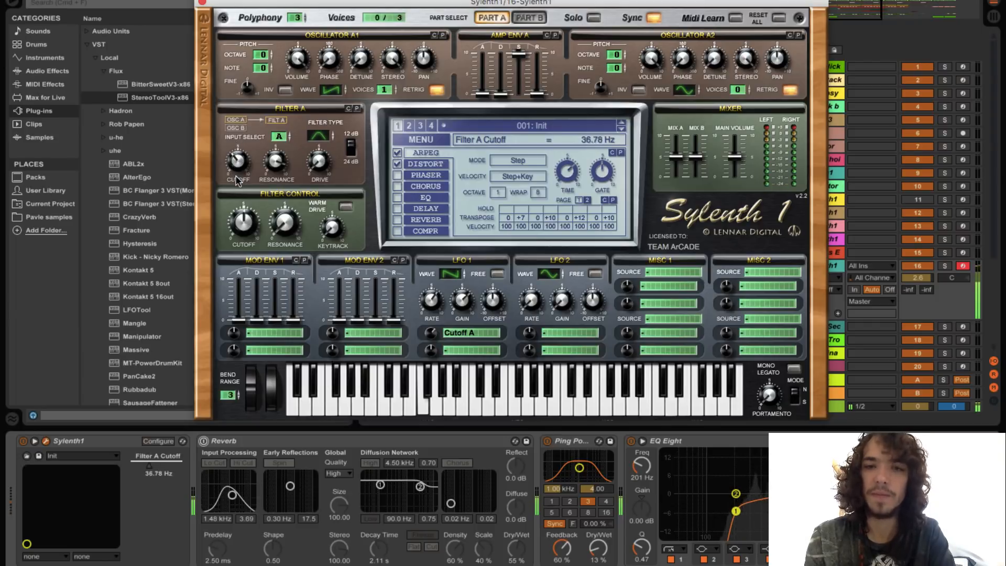
pyautogui.moveTo(239, 162); pyautogui.dragTo(239, 173)
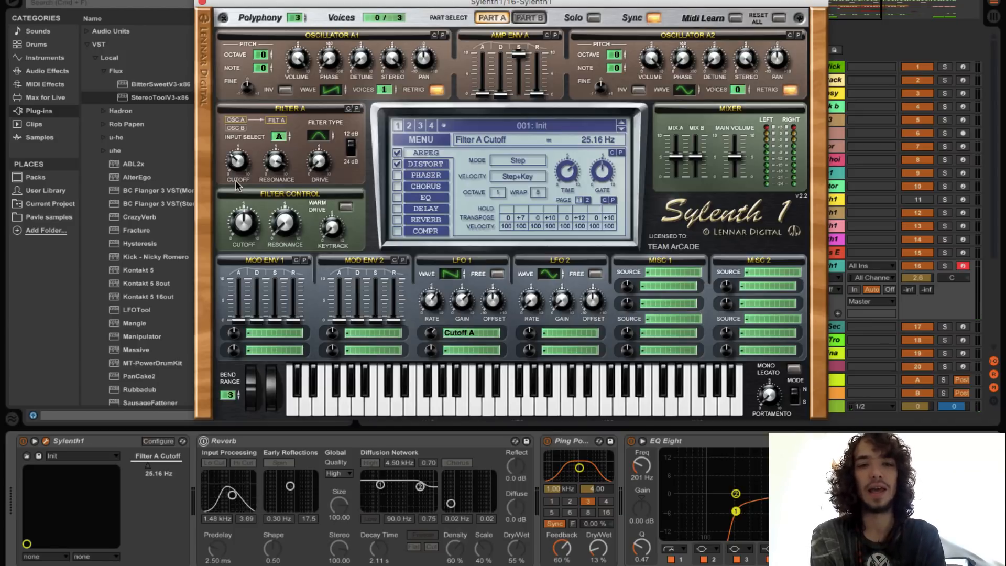
pyautogui.moveTo(249, 109)
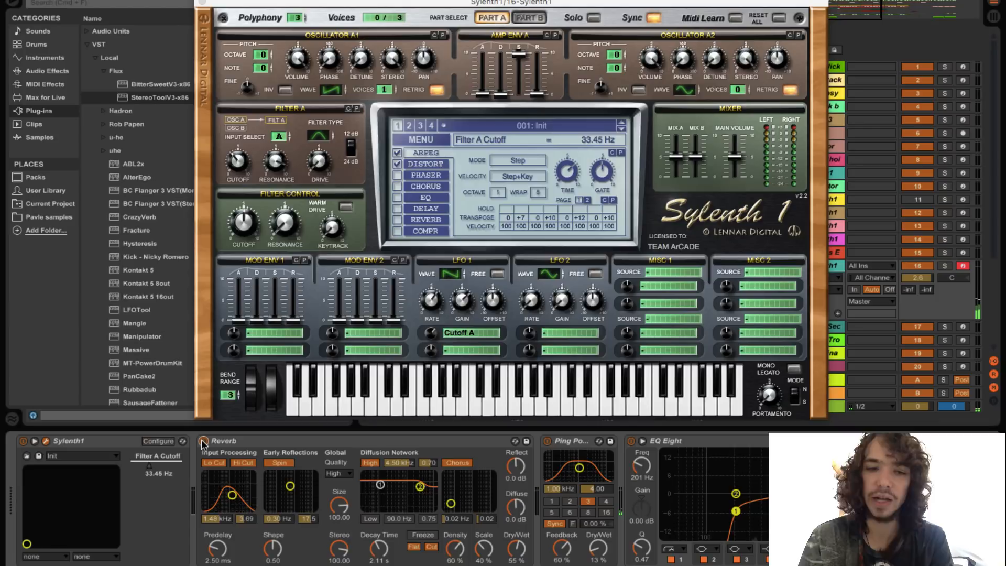
pyautogui.moveTo(362, 450)
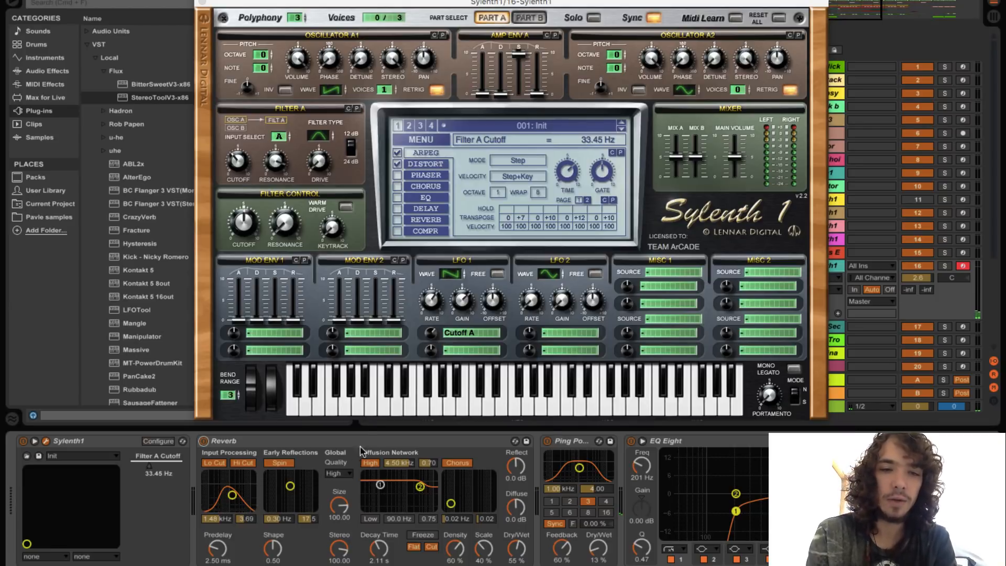
pyautogui.moveTo(366, 448)
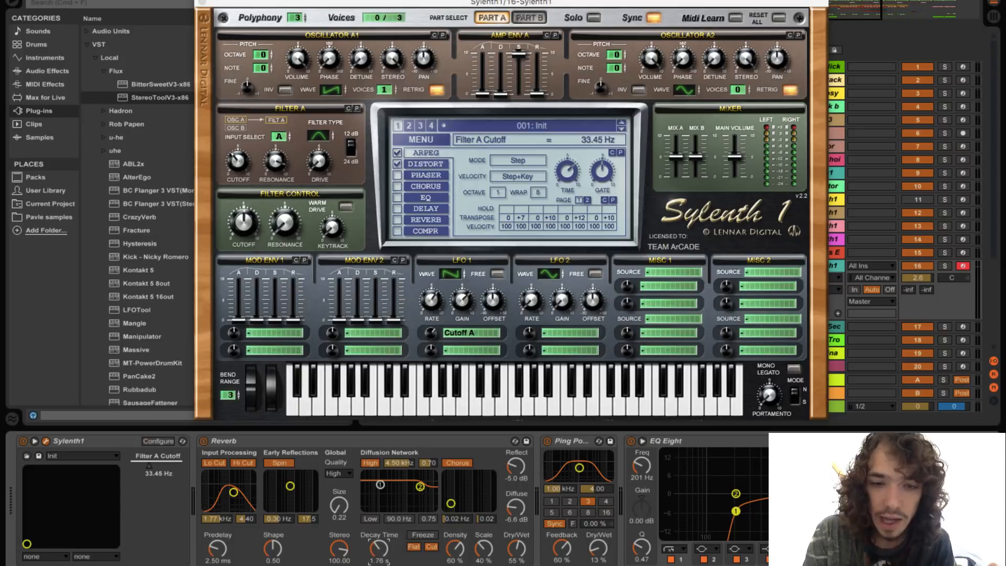
pyautogui.moveTo(238, 169)
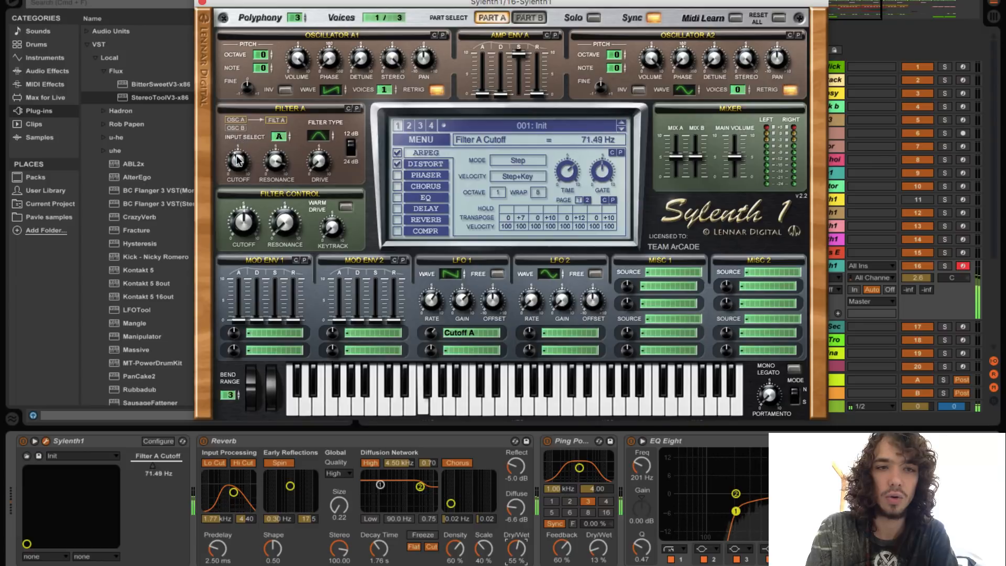
# Sweep the Filter A cutoff between roughly 54 Hz and 300+ Hz, settling near 90 Hz
pyautogui.moveTo(238, 162); pyautogui.dragTo(238, 173)
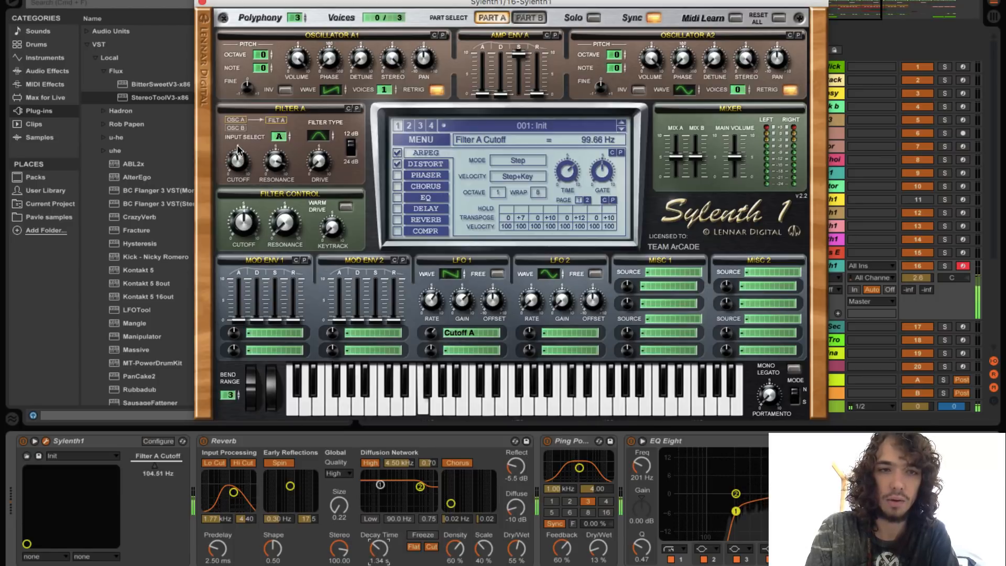
pyautogui.moveTo(238, 162); pyautogui.dragTo(238, 173)
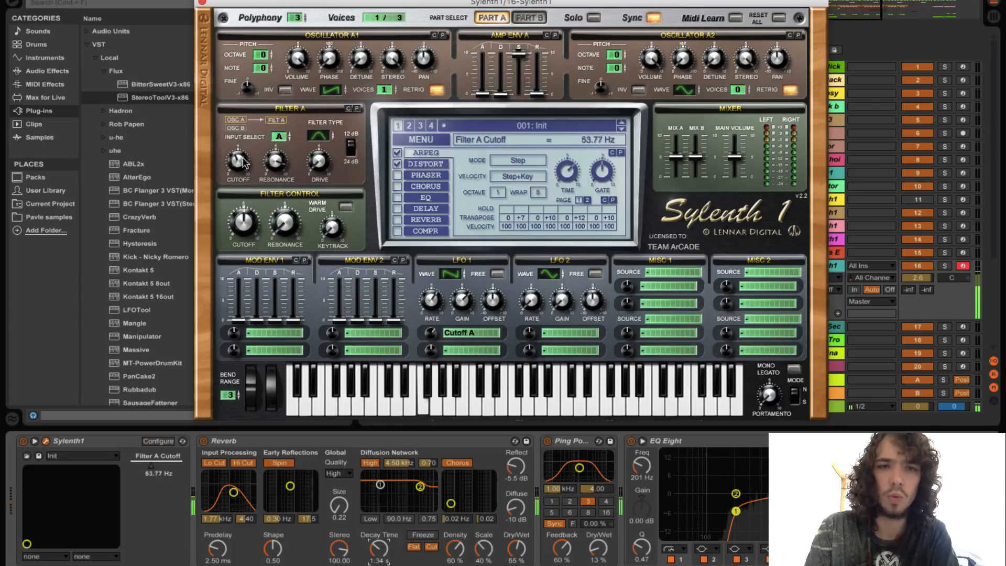
pyautogui.moveTo(238, 161); pyautogui.dragTo(238, 154)
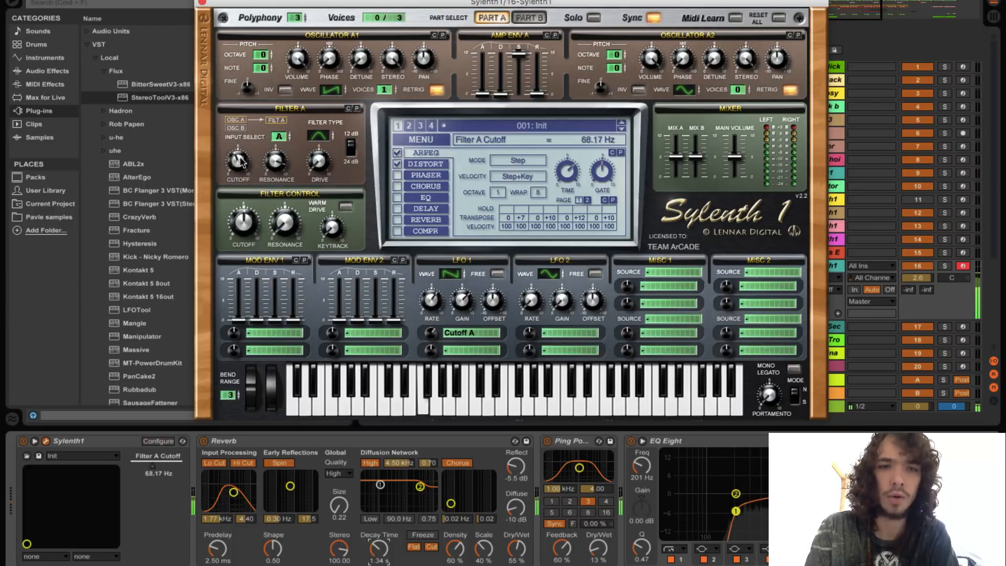
pyautogui.moveTo(238, 162); pyautogui.dragTo(238, 148)
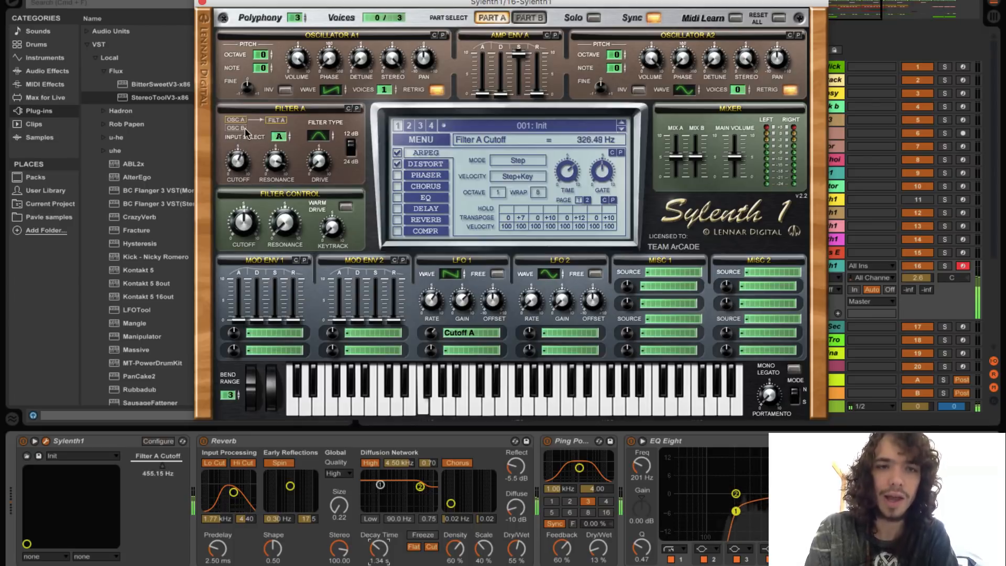
pyautogui.moveTo(237, 160); pyautogui.dragTo(238, 173)
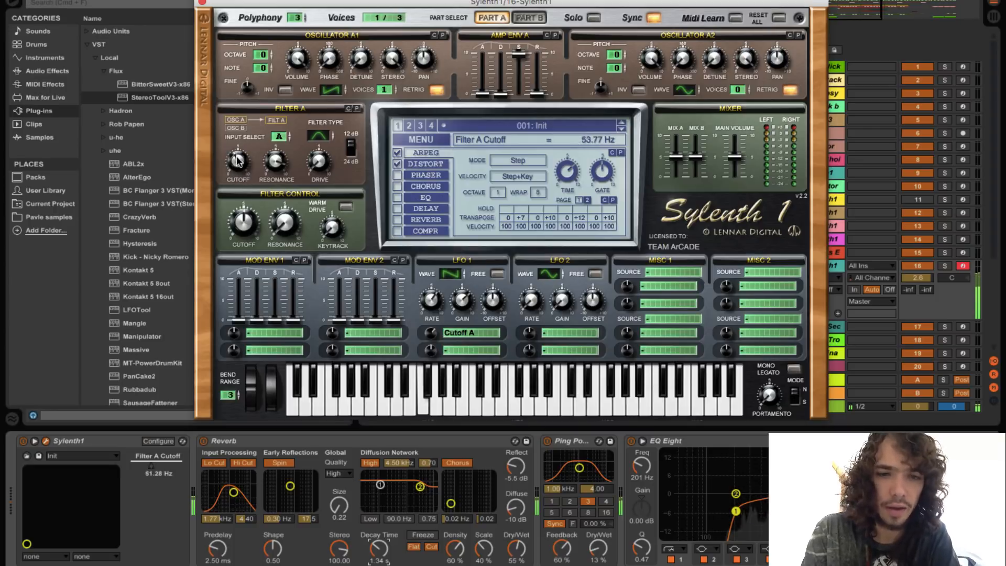
pyautogui.moveTo(238, 160); pyautogui.dragTo(238, 173)
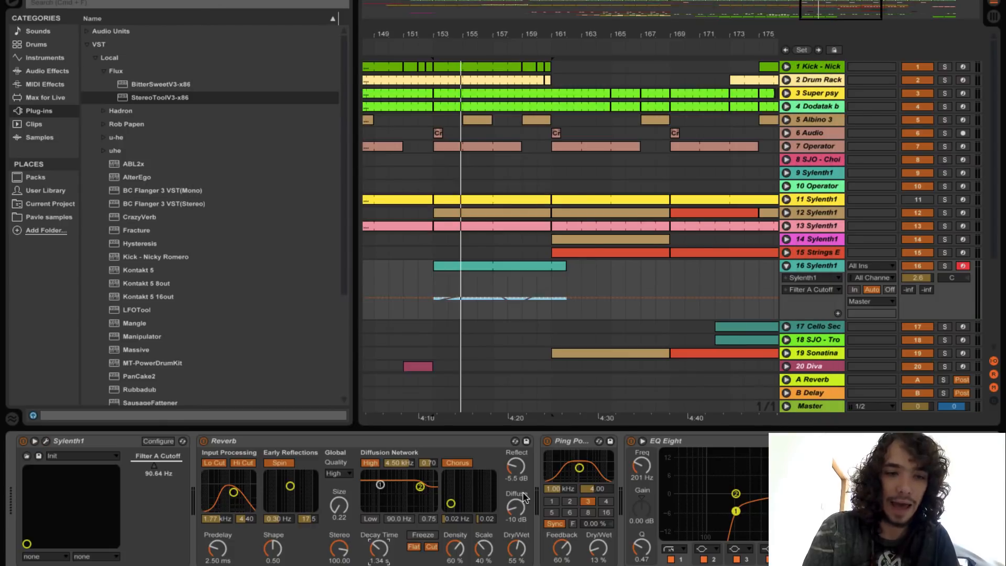
pyautogui.moveTo(441, 448)
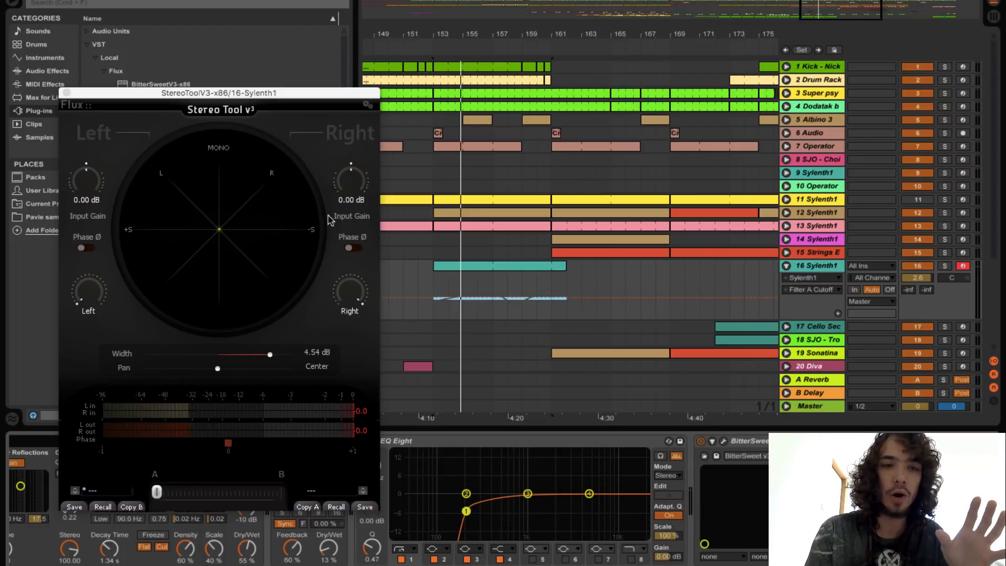
pyautogui.moveTo(175, 281)
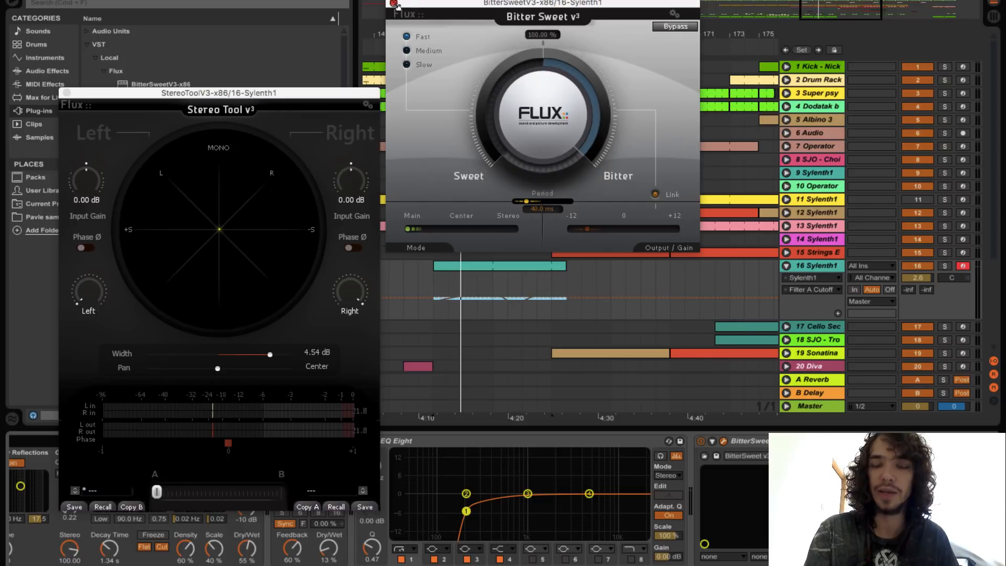
pyautogui.click(393, 6)
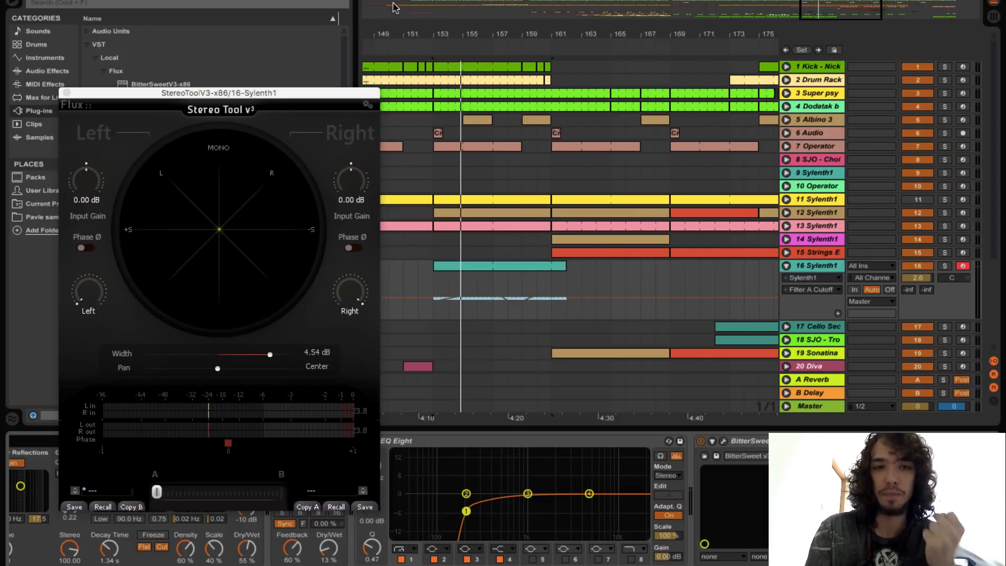